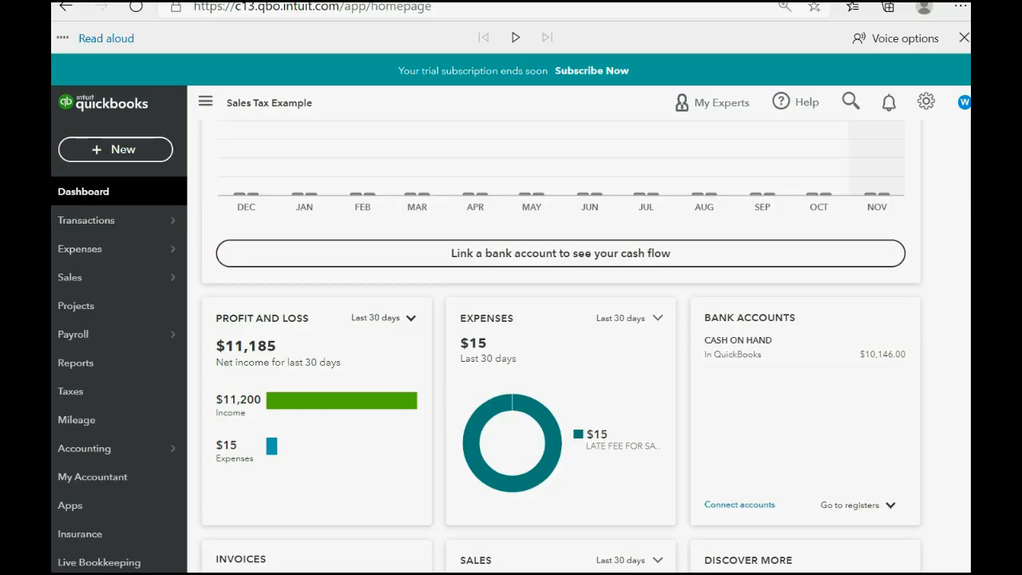
Start a new invoice for BETTY BOOP dated 12/10/2020
click(115, 150)
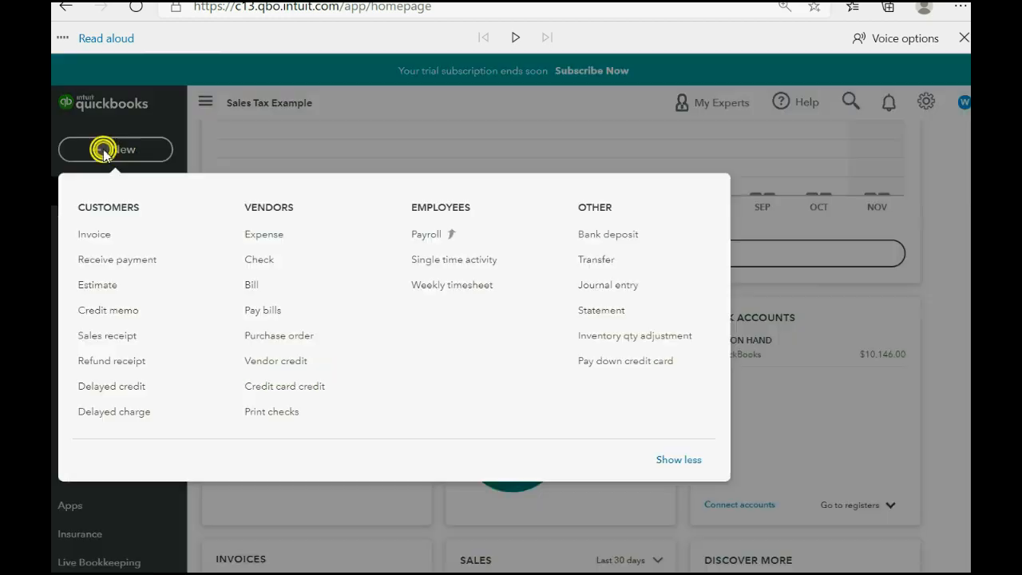
click(94, 234)
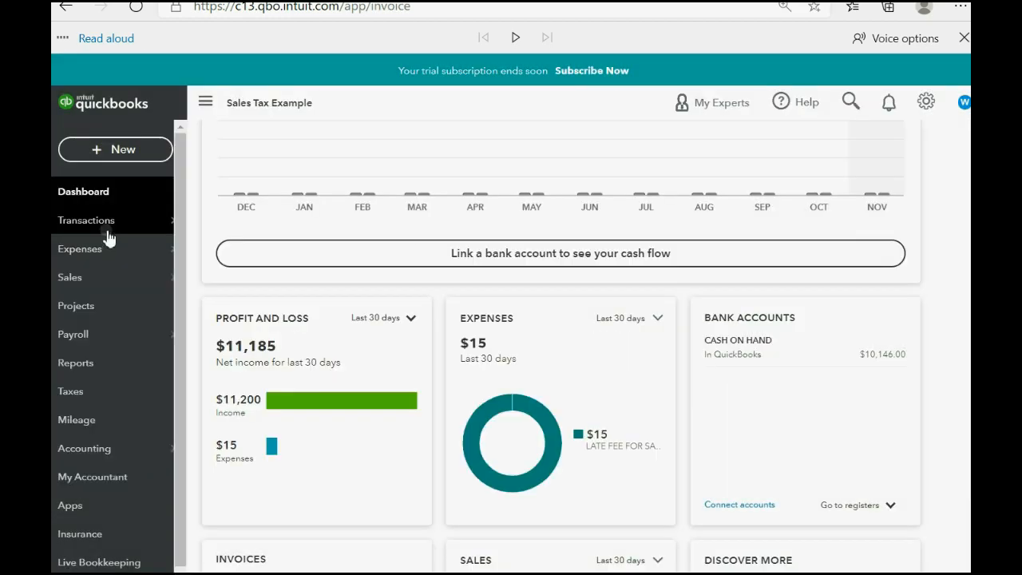
click(115, 150)
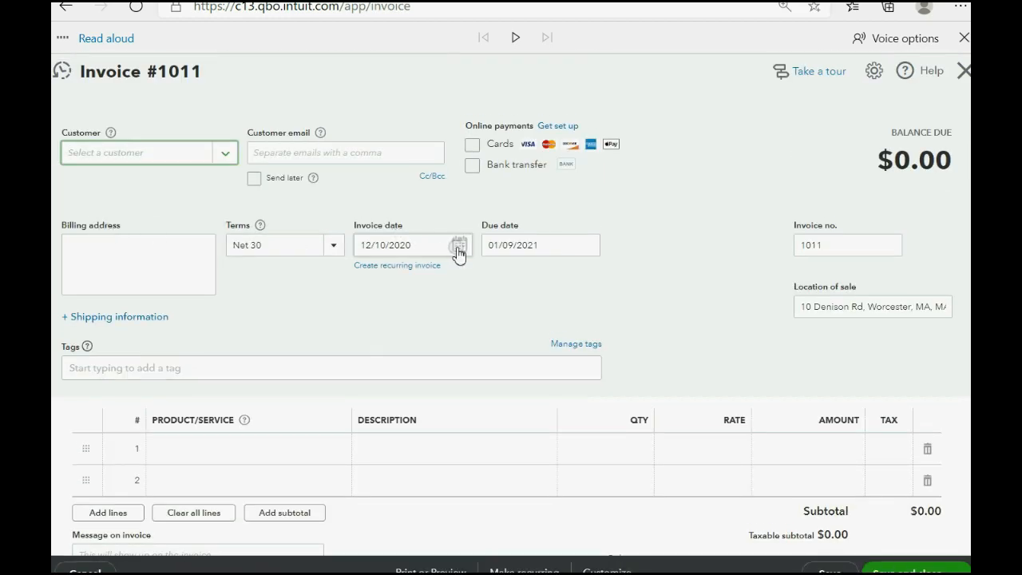
click(460, 246)
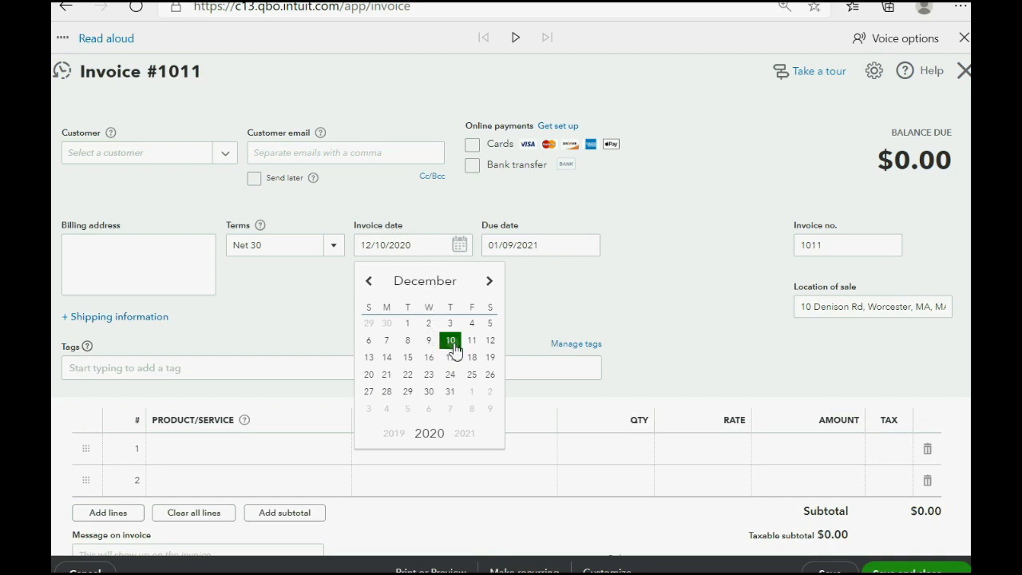
click(451, 340)
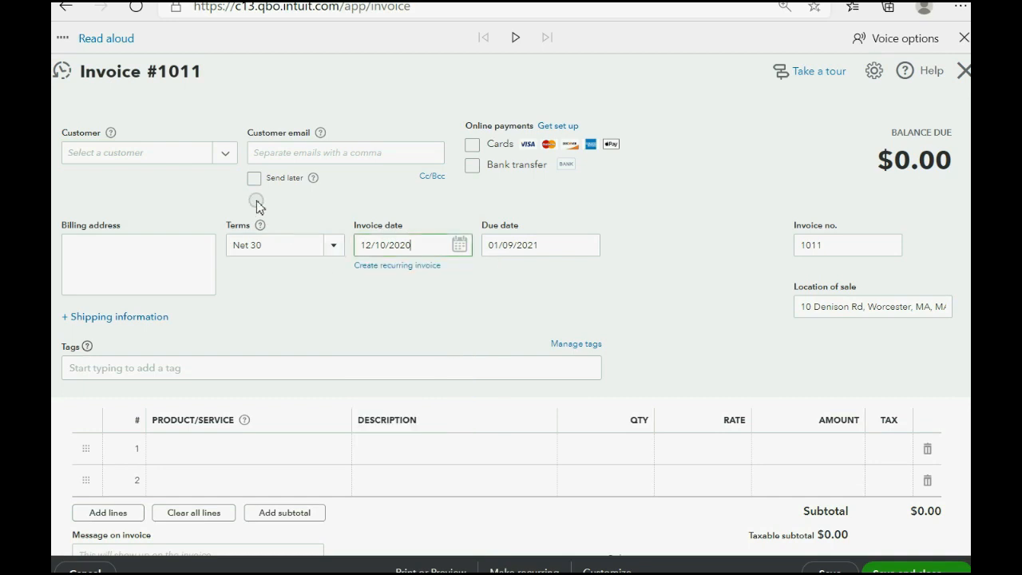
click(223, 153)
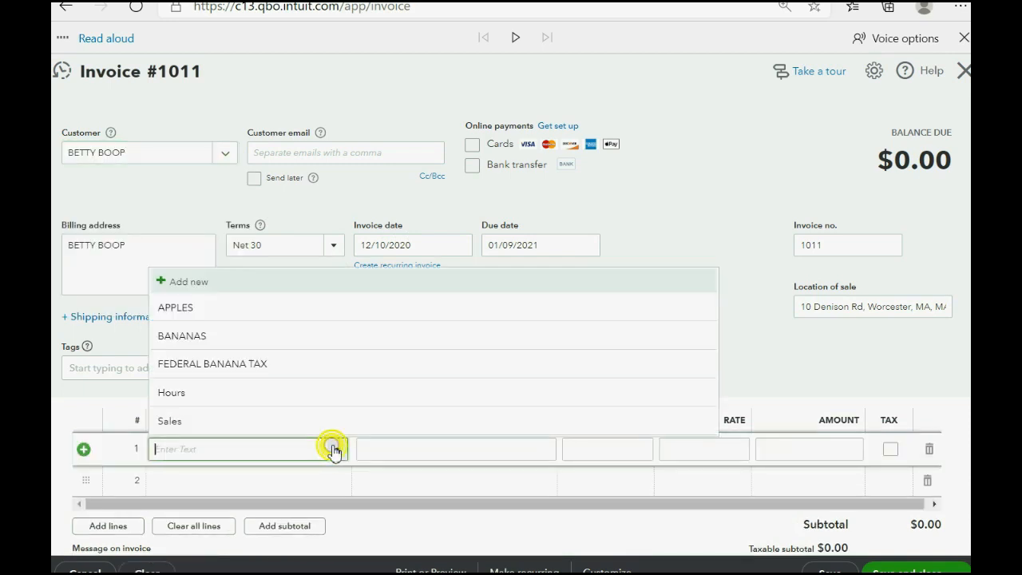
Add a taxable BANANAS line with quantity 10 at rate 1,000
click(182, 335)
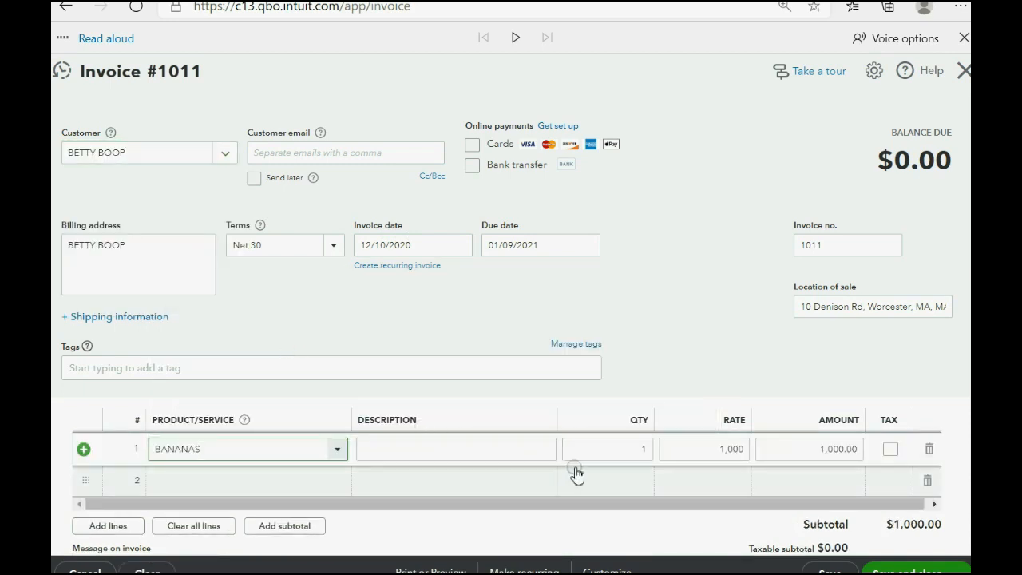
click(607, 448)
text(0)
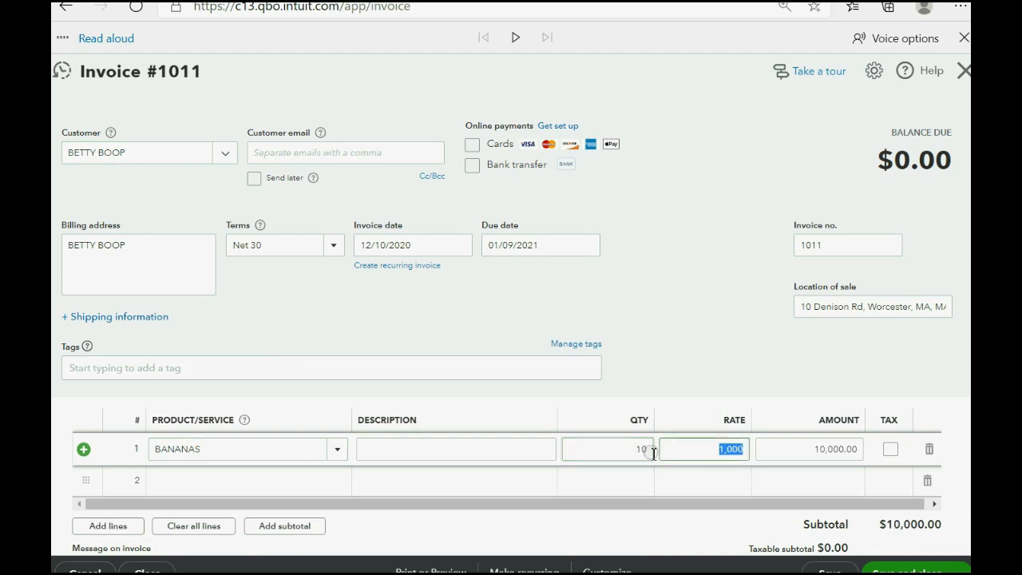
click(890, 447)
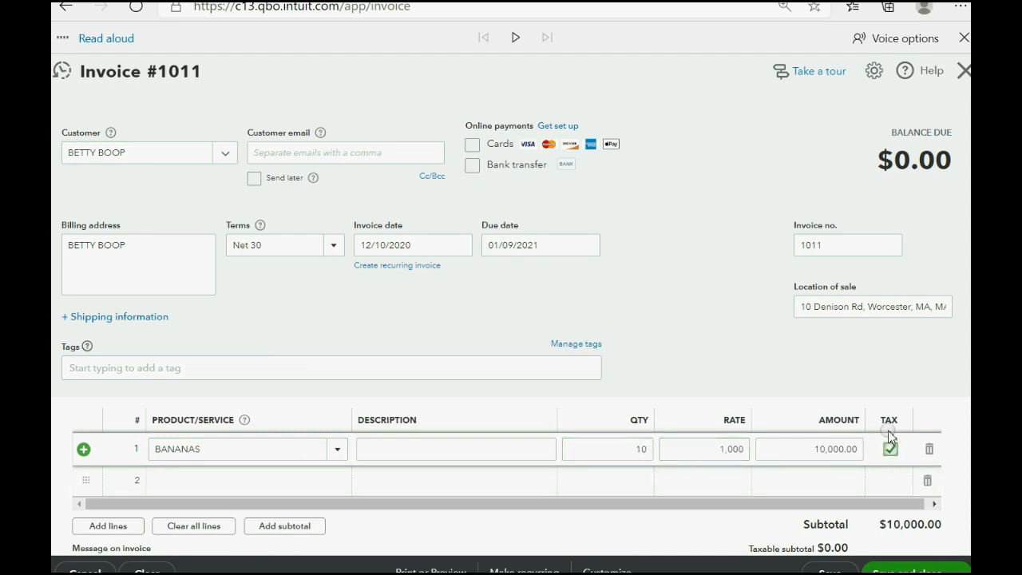
scroll(down, 3)
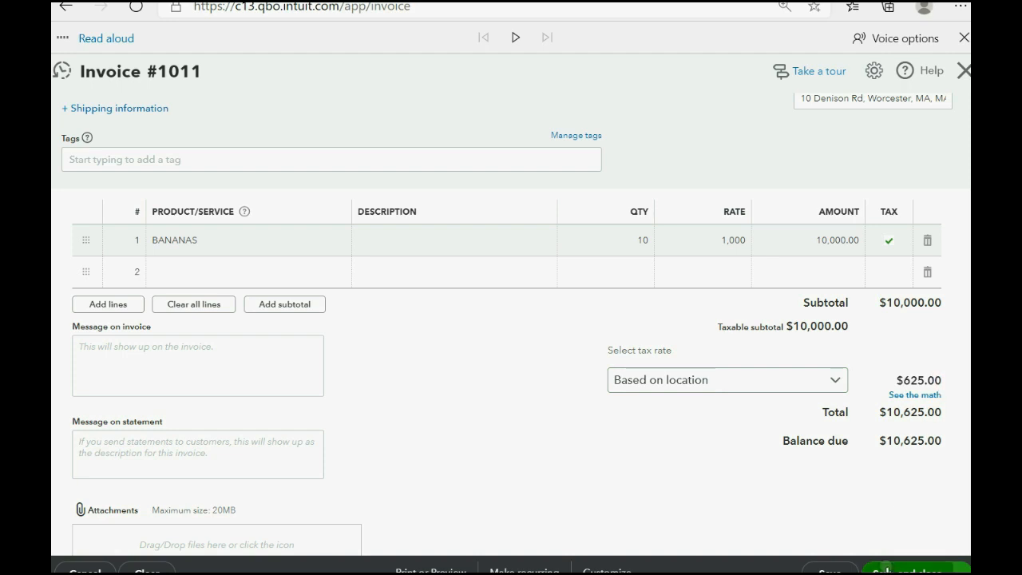
Save invoice 1011, run the custom Trial Balance and drill into the Massachusetts payable of $1,437.50
click(907, 384)
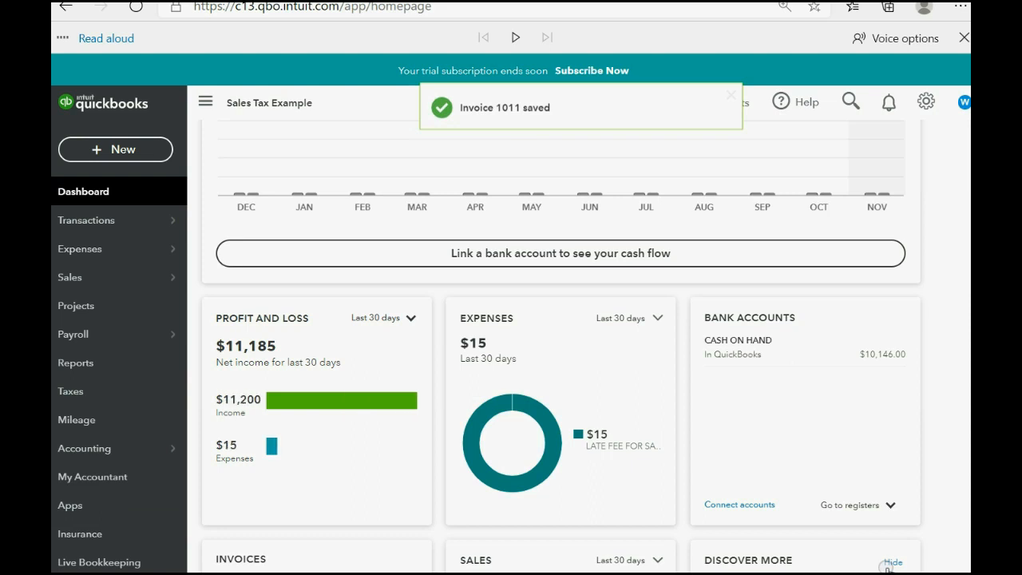
click(77, 362)
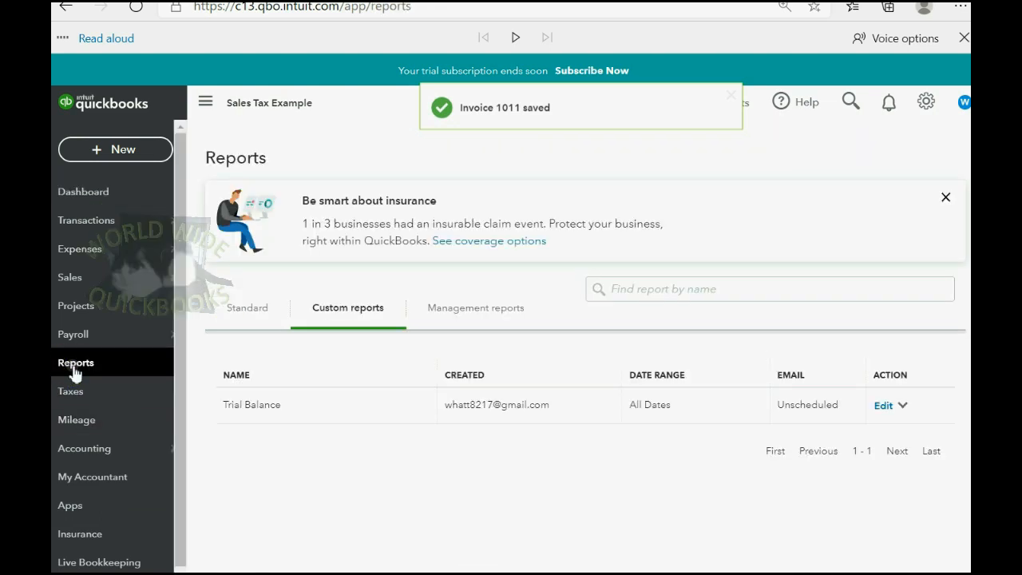
click(251, 406)
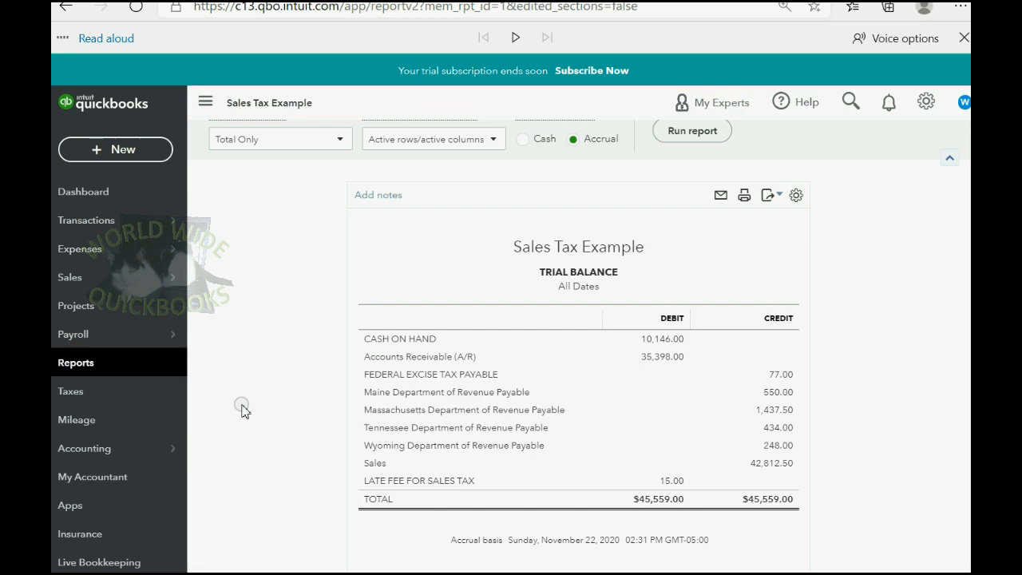
mouse_move(422, 416)
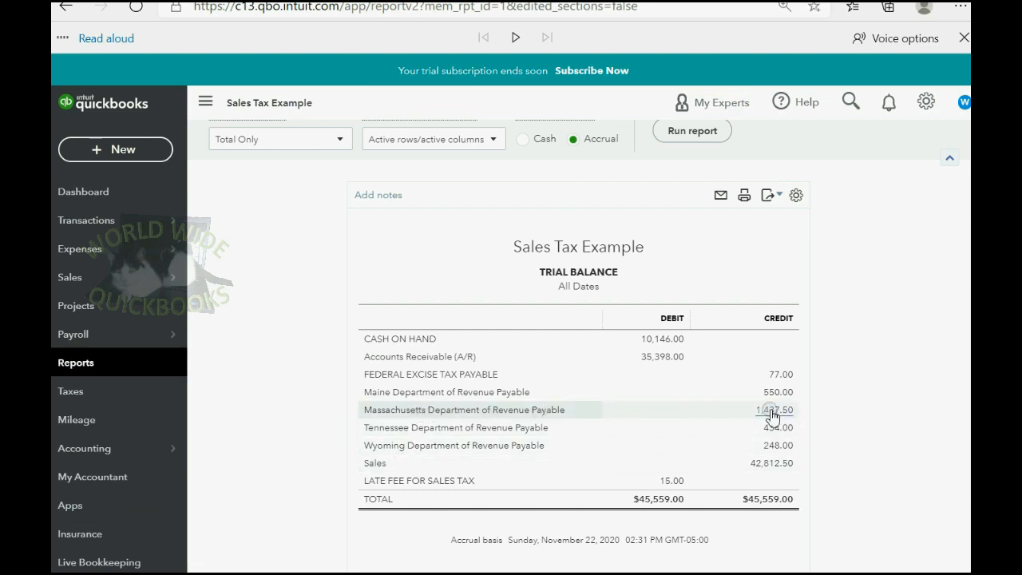
click(770, 409)
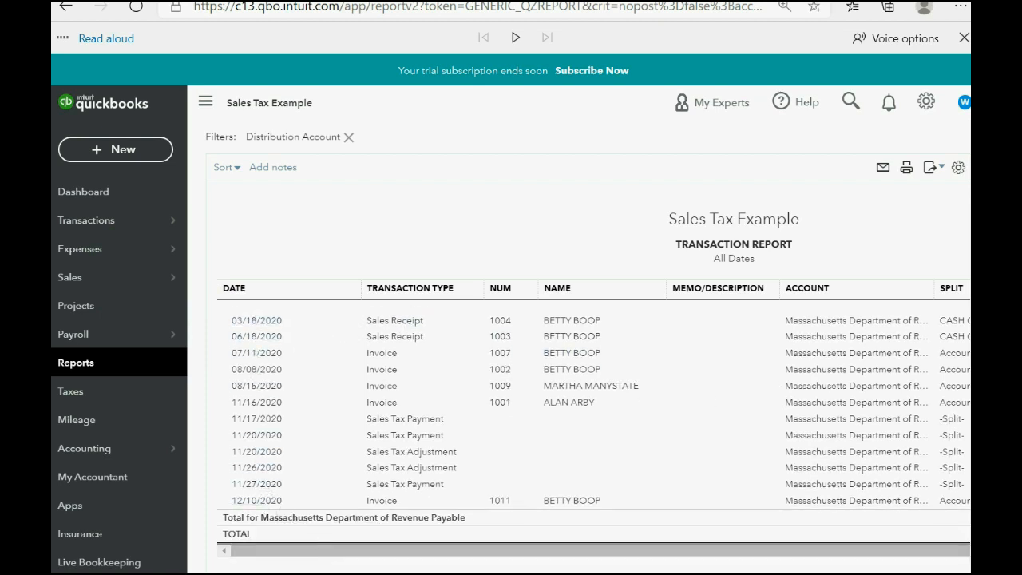
scroll(right, 3)
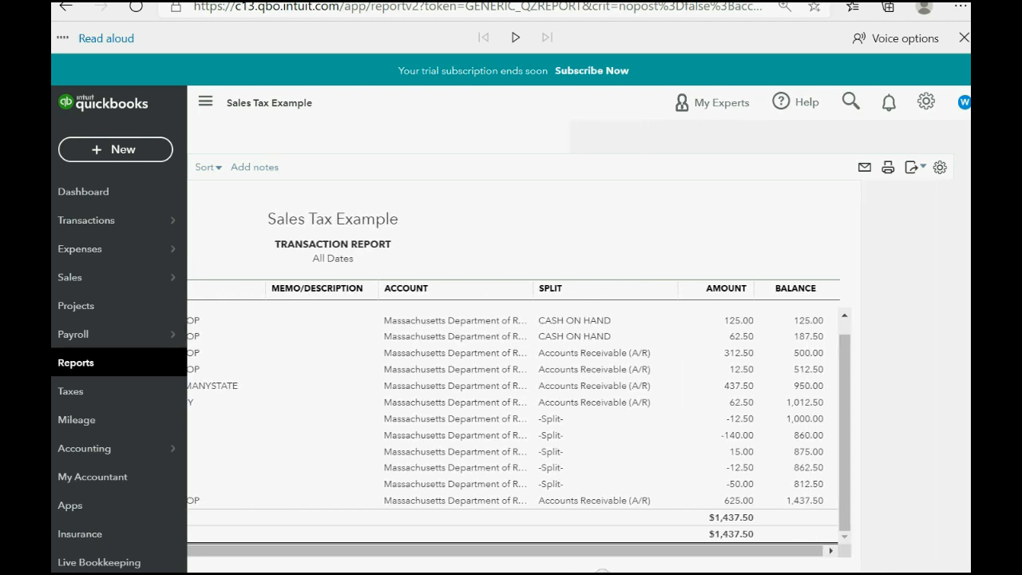
mouse_move(742, 505)
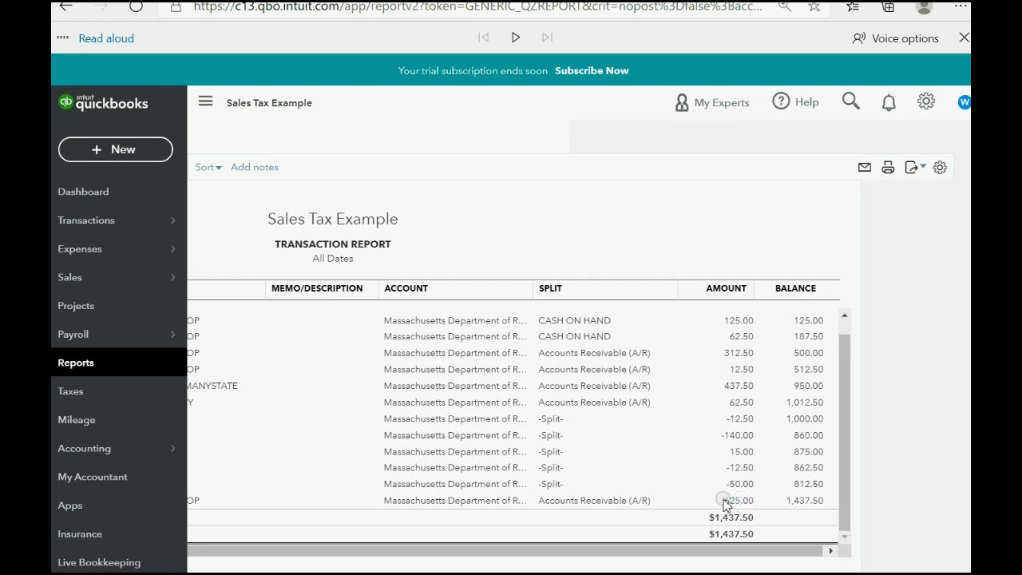
Review the sales tax center's Upcoming section, highlighting Massachusetts accruing $687.50
click(70, 390)
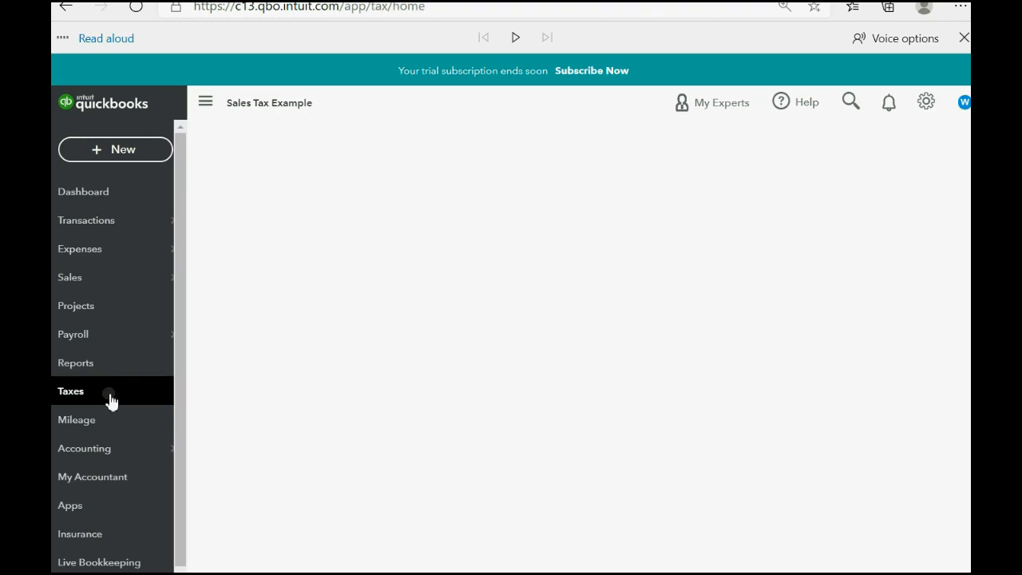
click(70, 392)
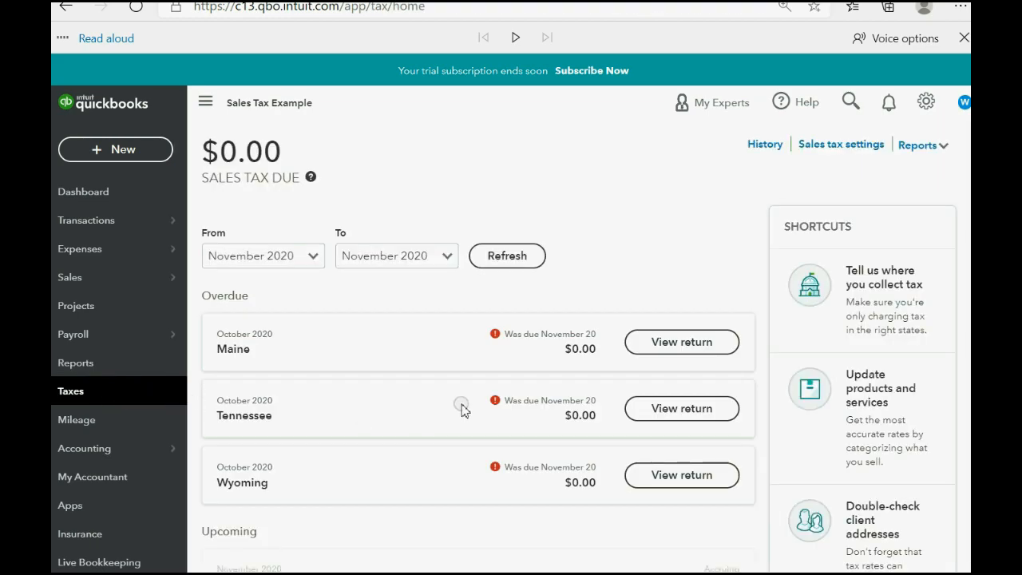
scroll(down, 3)
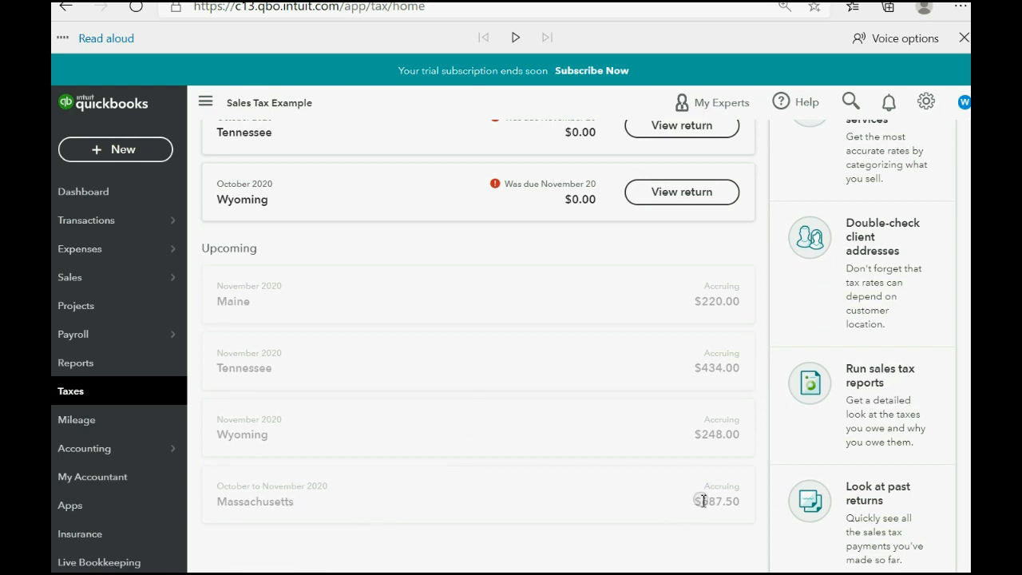
double_click(719, 501)
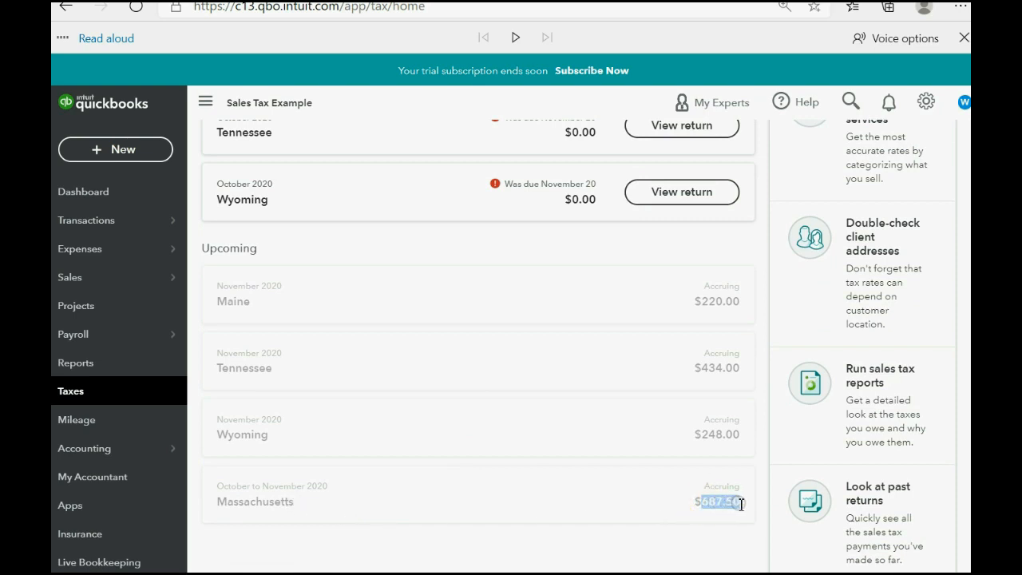
scroll(up, 3)
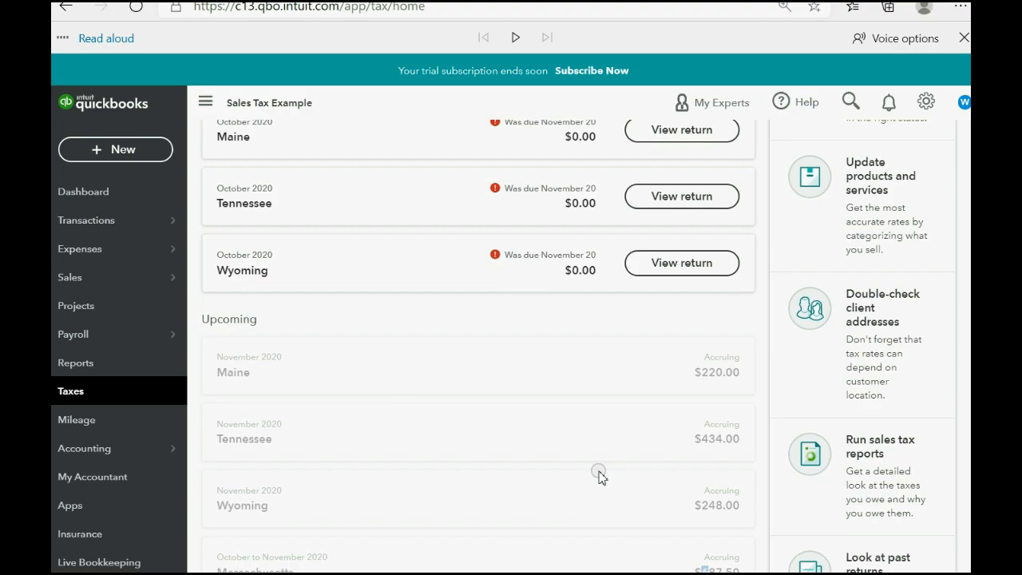
scroll(up, 3)
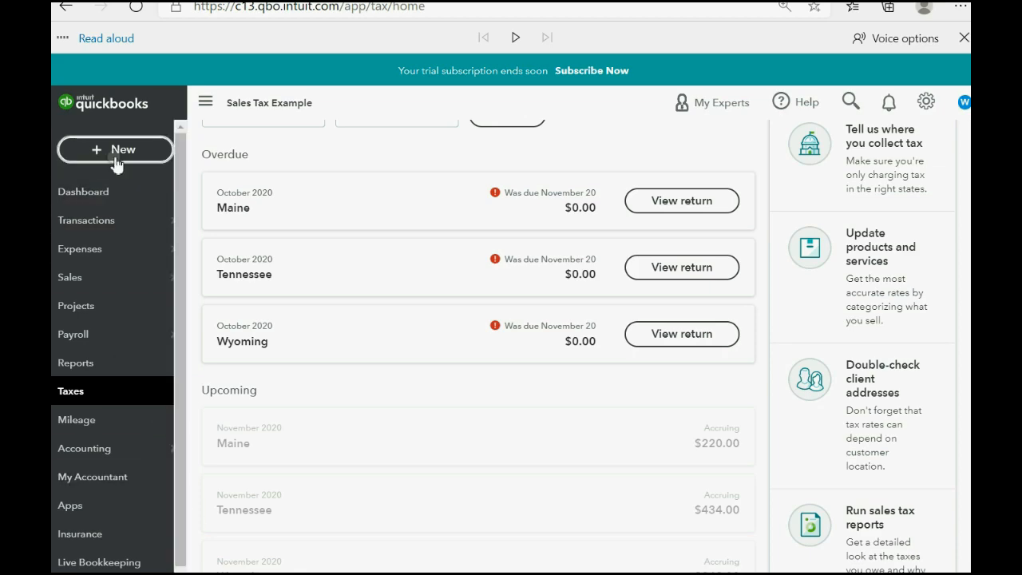
Receive a 12/12/2020 payment of 2,656.25 from BETTY BOOP applied to invoice 1011
click(115, 150)
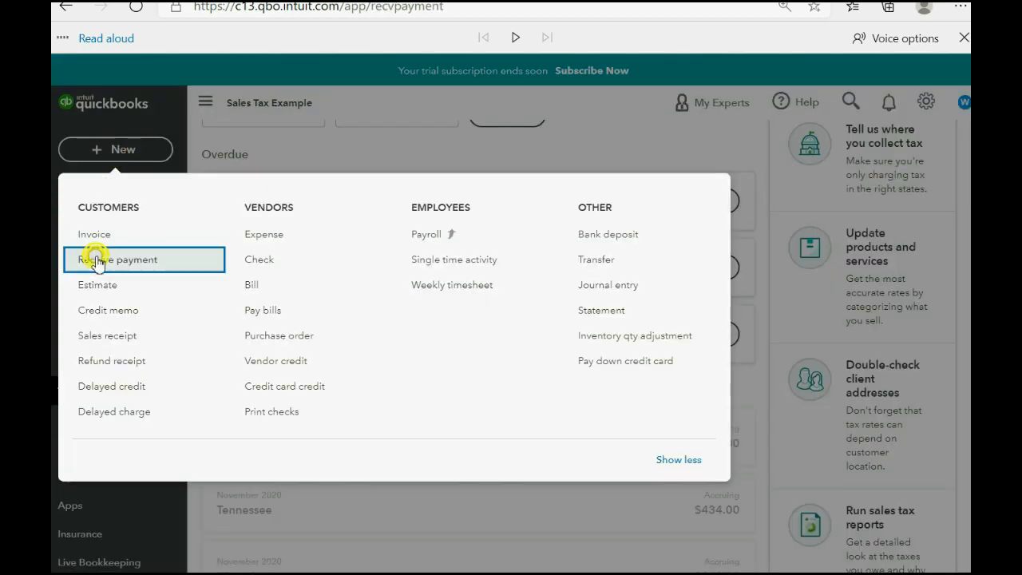
click(121, 259)
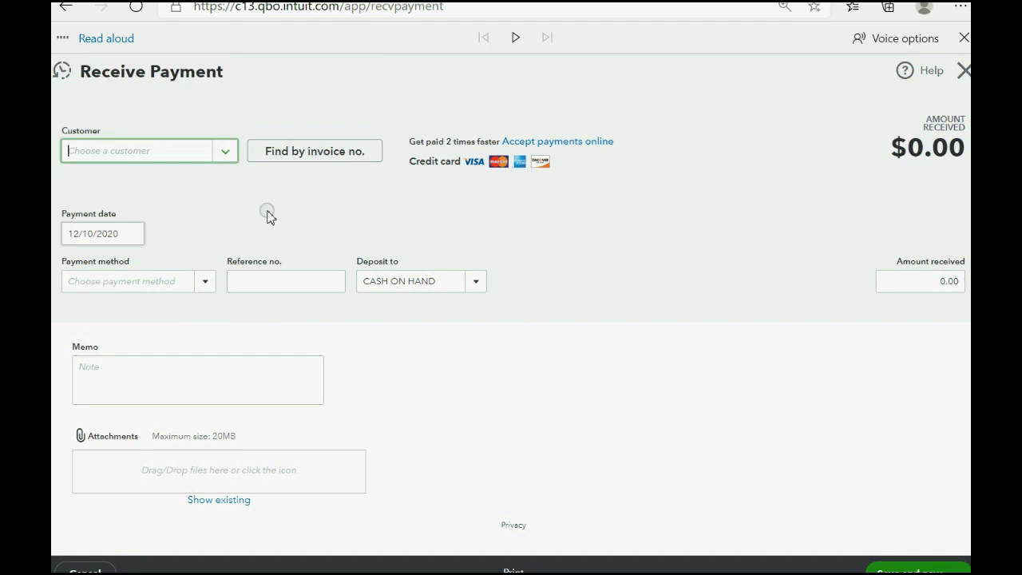
click(102, 233)
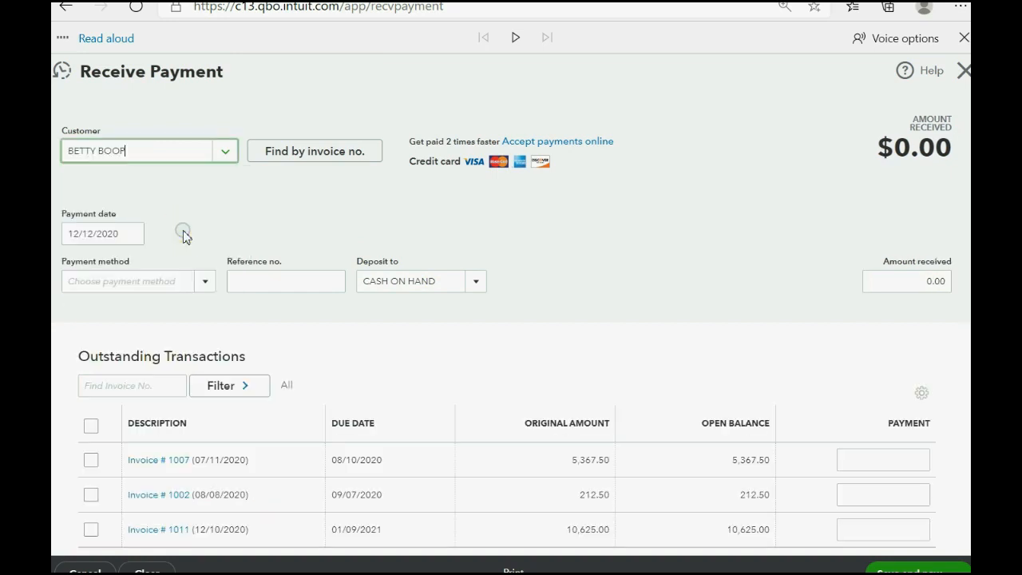
scroll(down, 3)
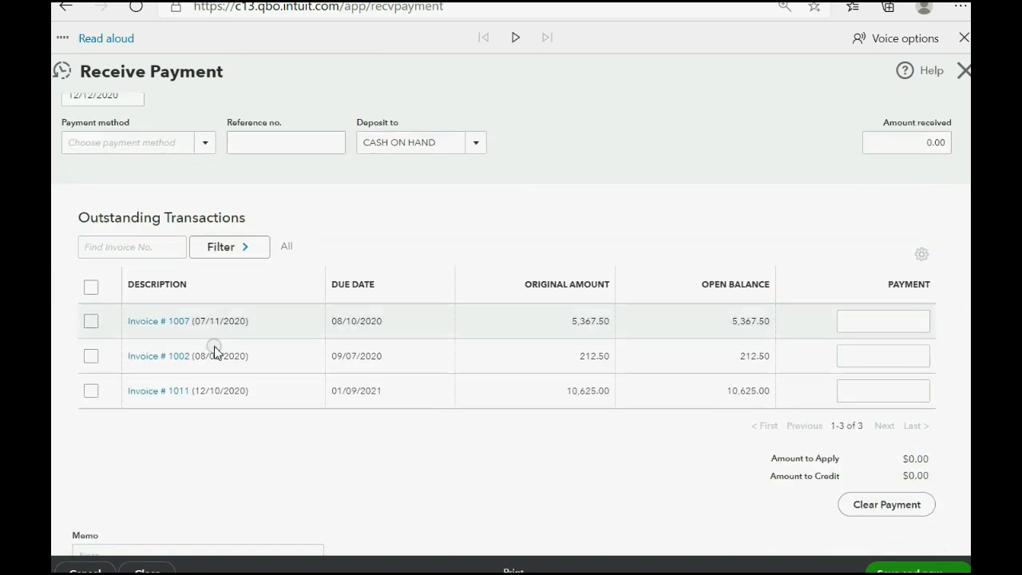
mouse_move(109, 389)
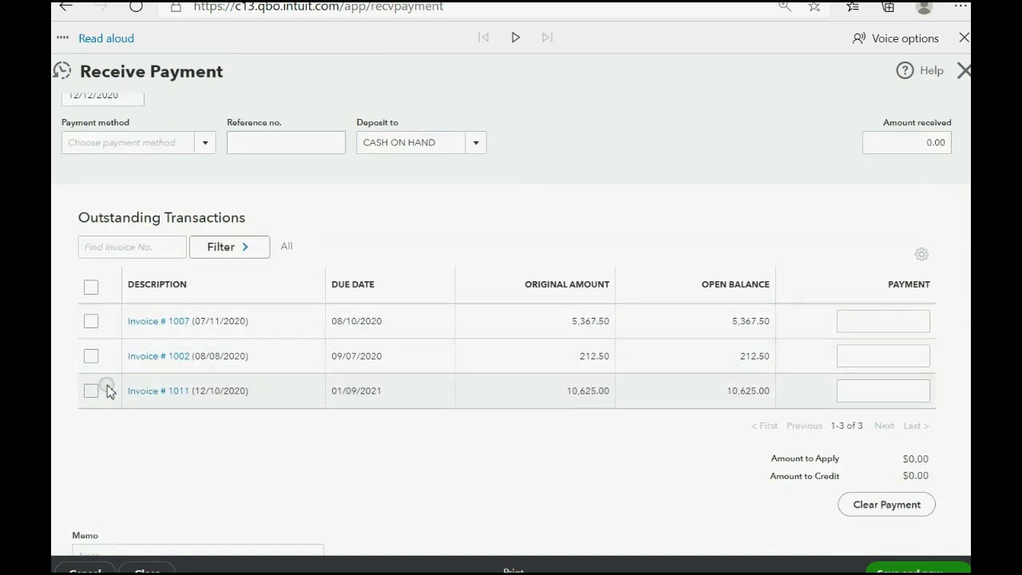
click(91, 390)
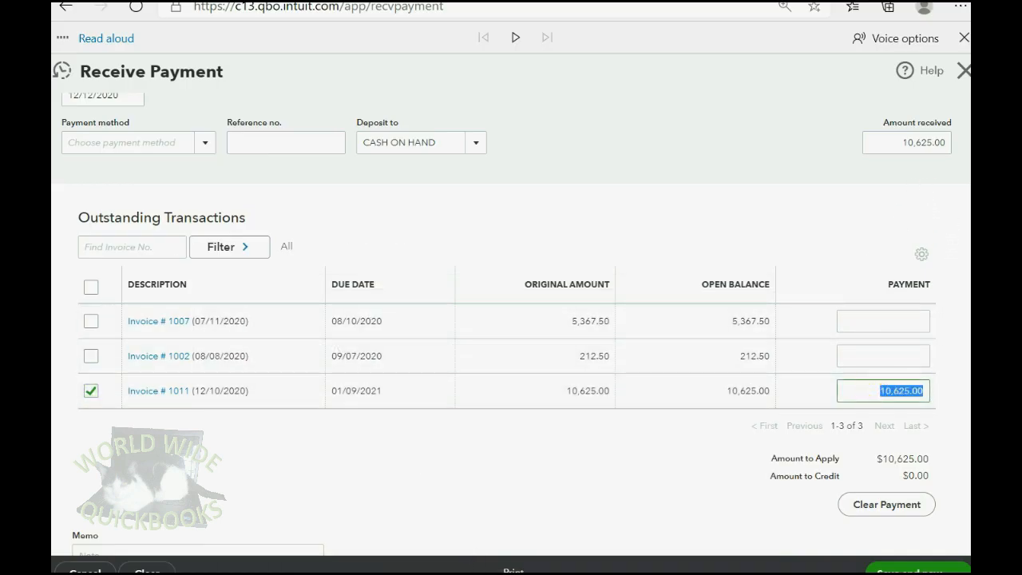
text(26)
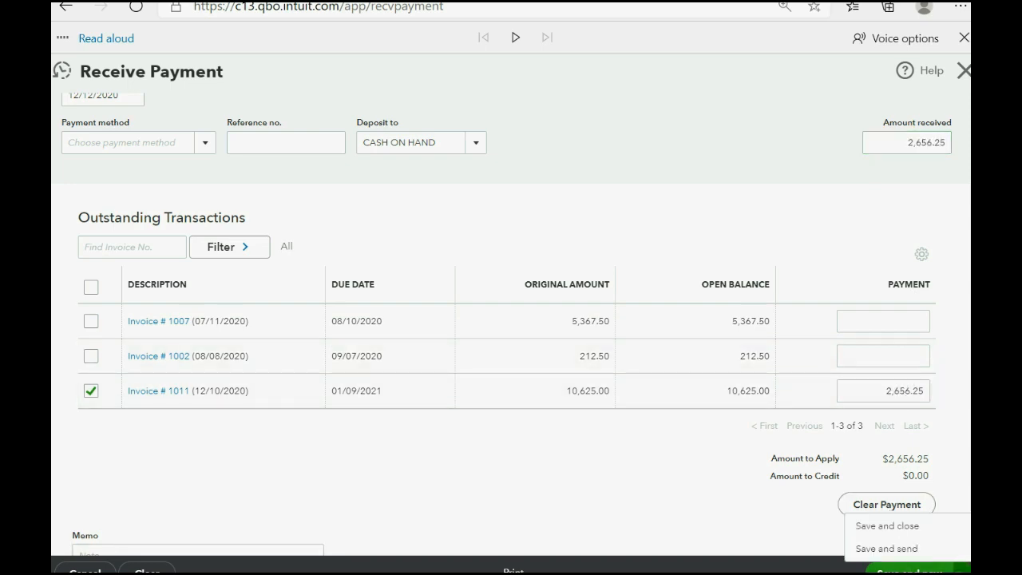
click(887, 525)
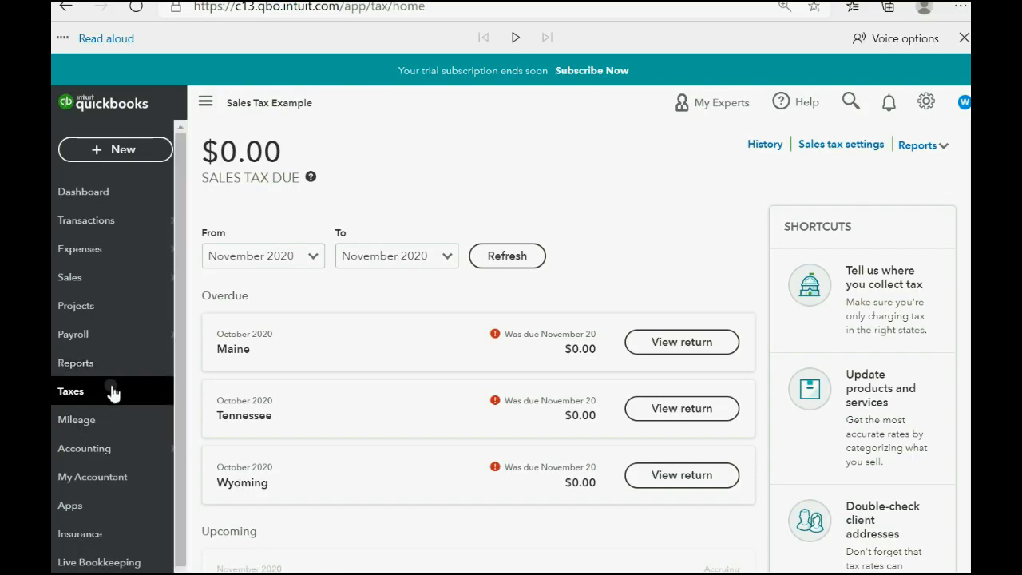
Rerun the saved accrual Trial Balance and drill into the Massachusetts payable of 1,437.50
click(76, 363)
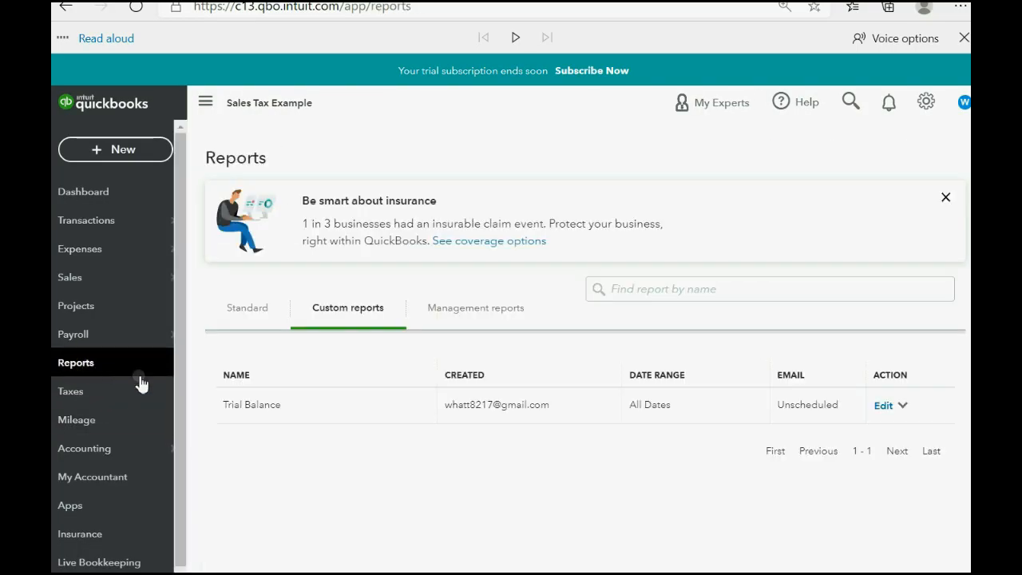
click(253, 404)
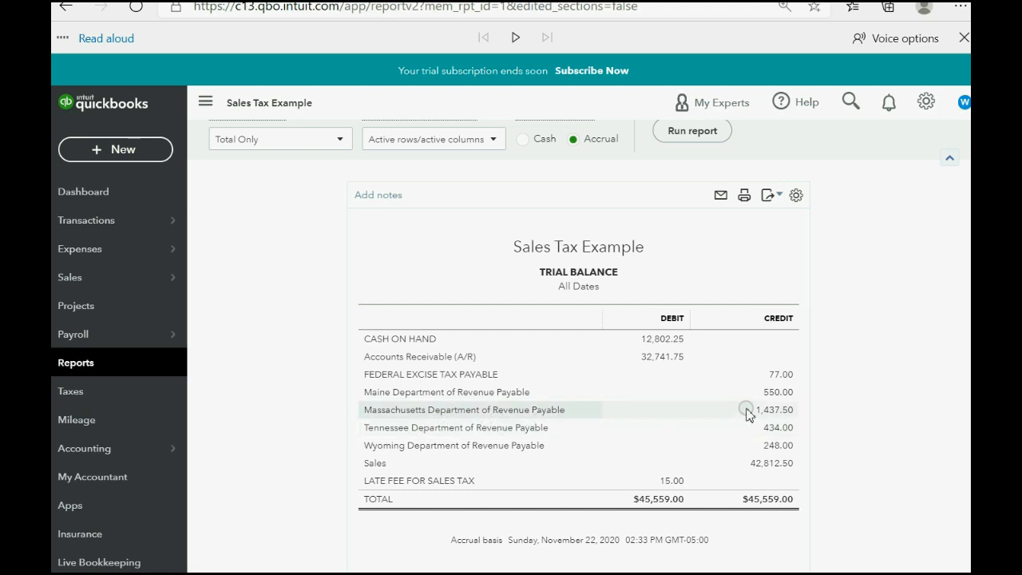
click(770, 409)
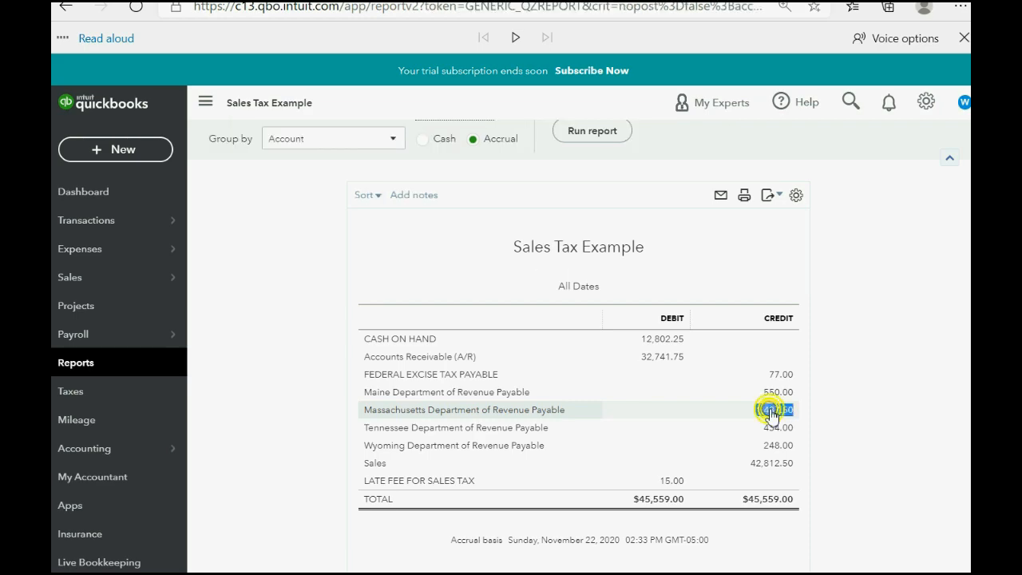
click(769, 409)
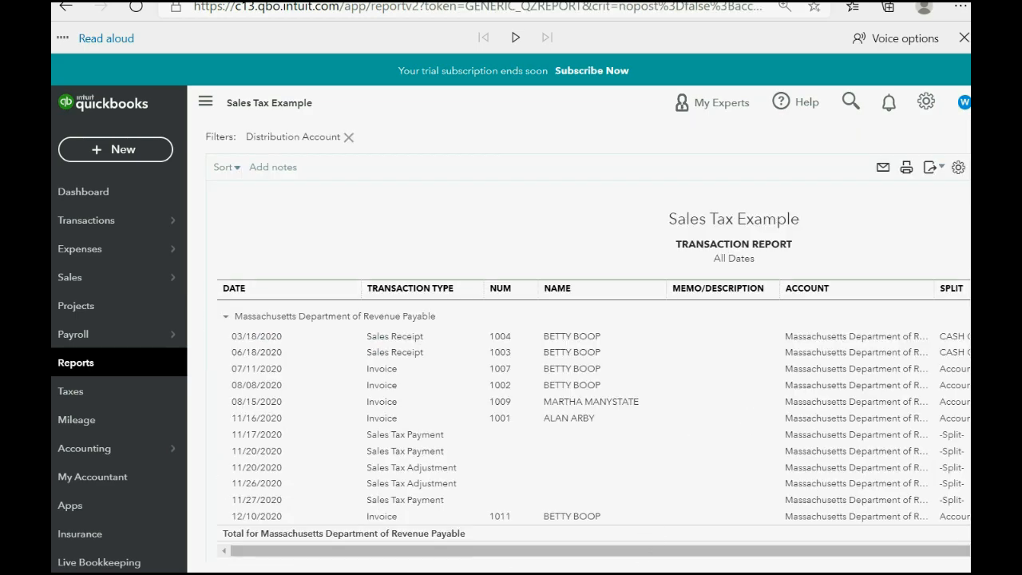
scroll(right, 3)
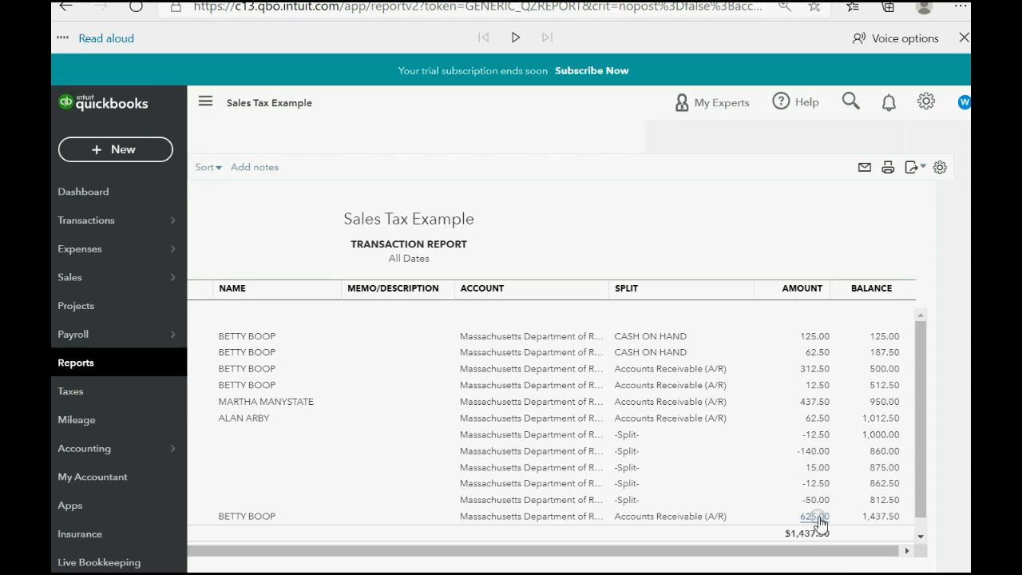
click(77, 361)
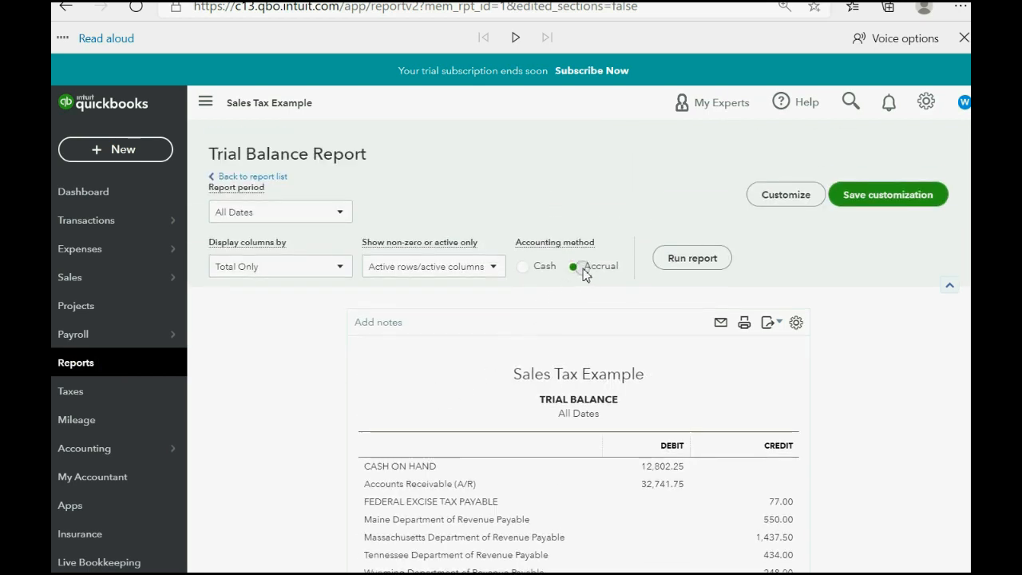
Rerun the Trial Balance on cash basis, showing Massachusetts payable of 143.75
click(524, 265)
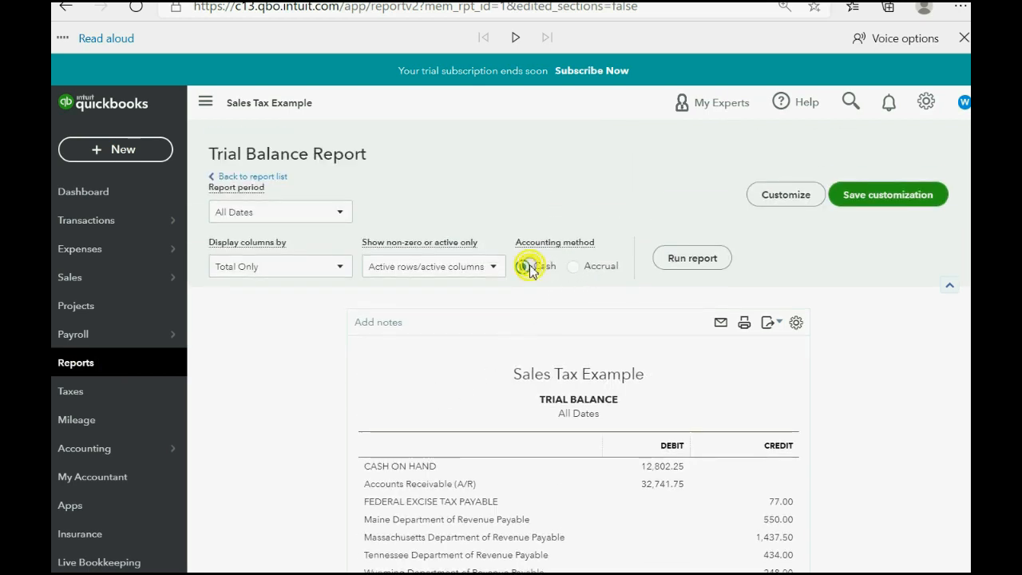
click(527, 265)
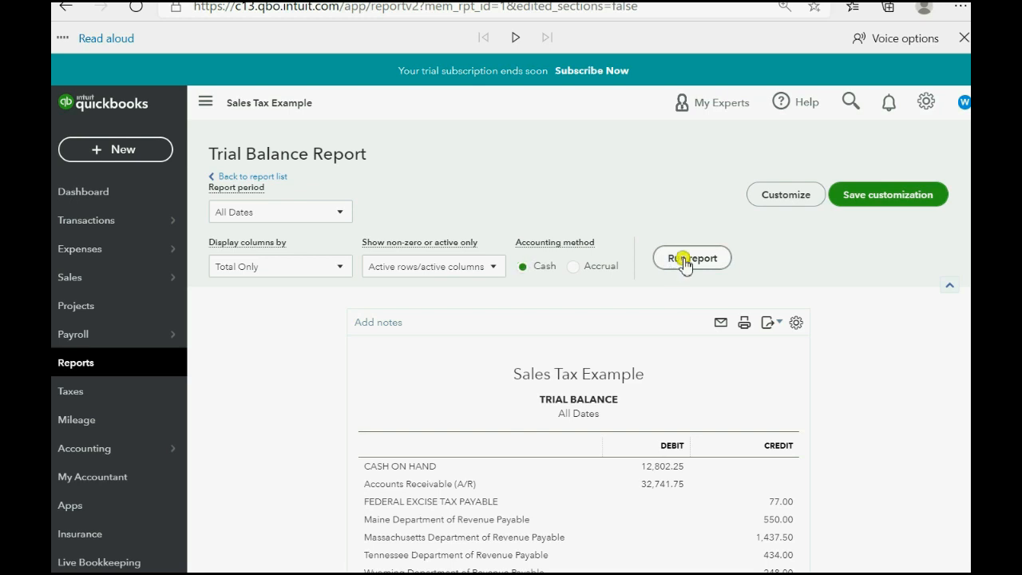
click(692, 257)
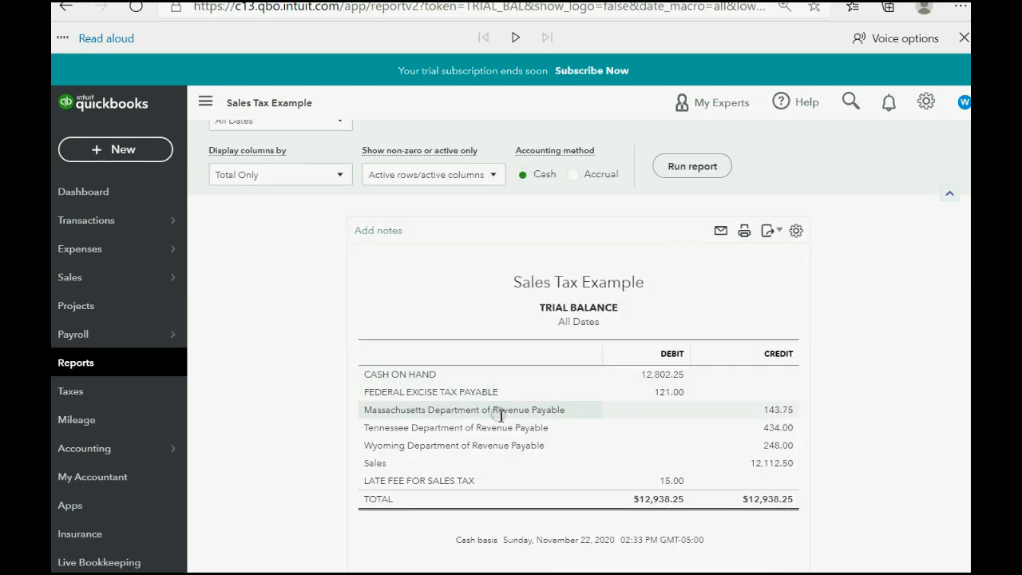
mouse_move(754, 417)
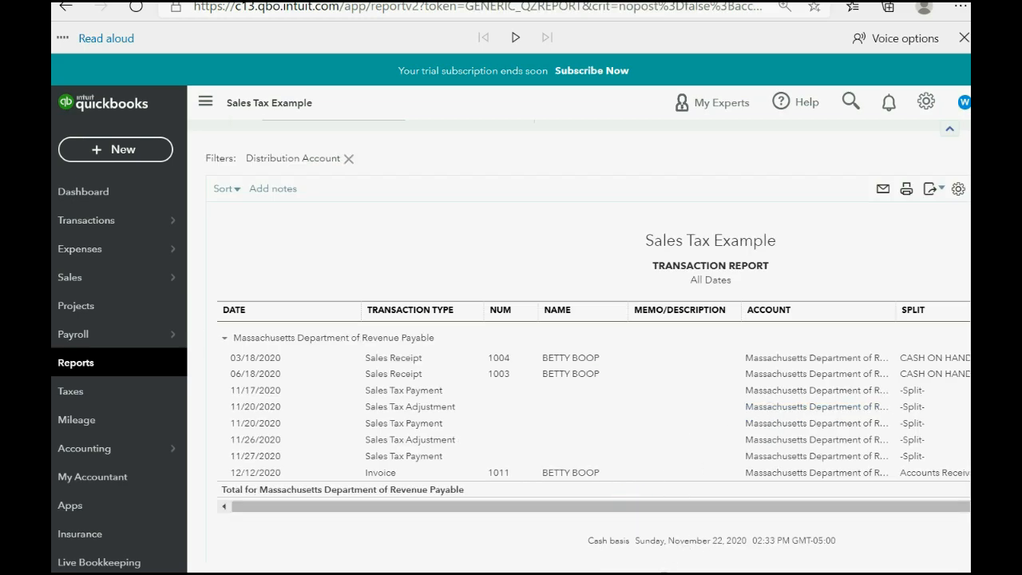
scroll(right, 3)
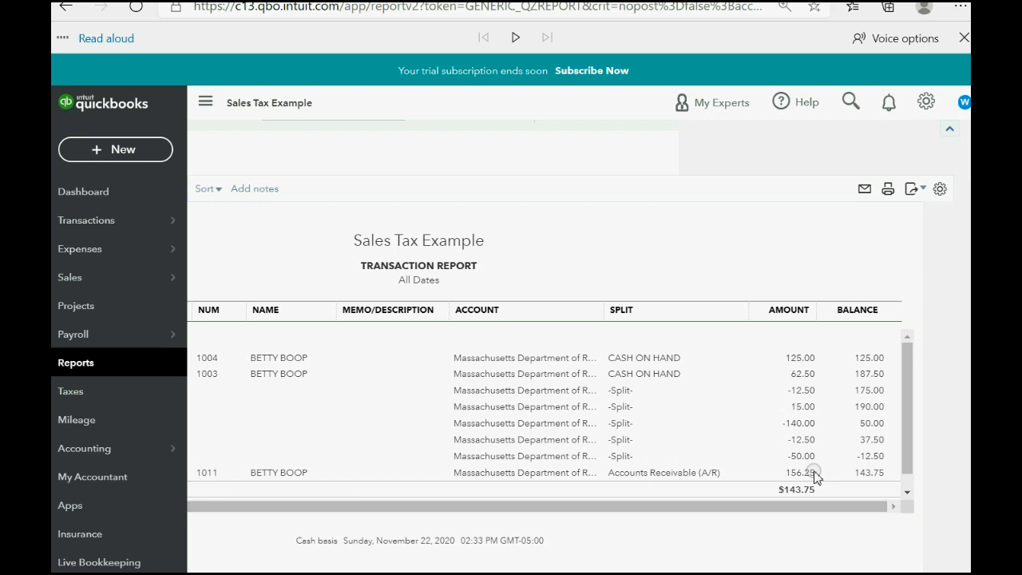
mouse_move(795, 487)
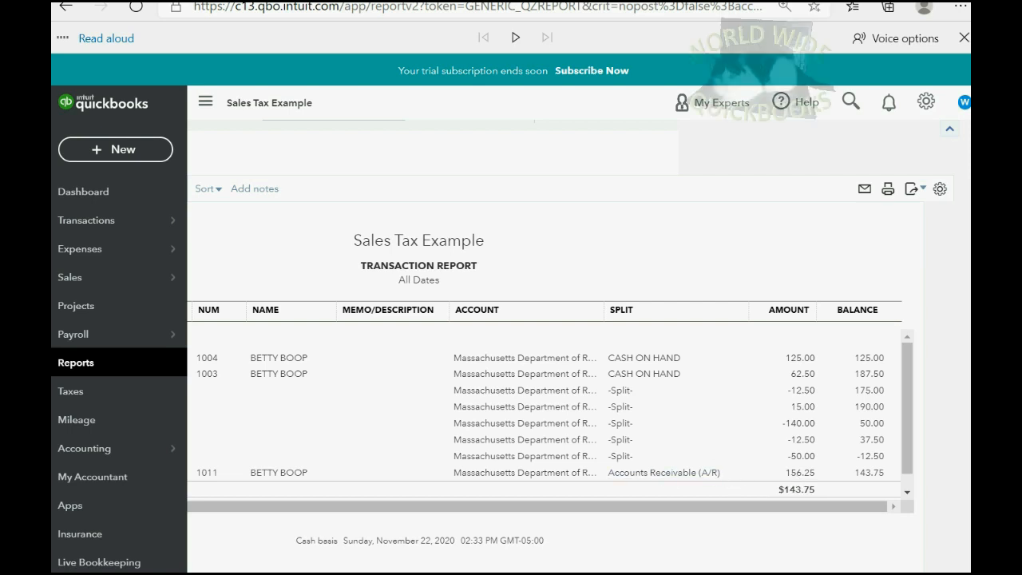
Return to the sales tax center and highlight Massachusetts still accruing $687.50
click(71, 391)
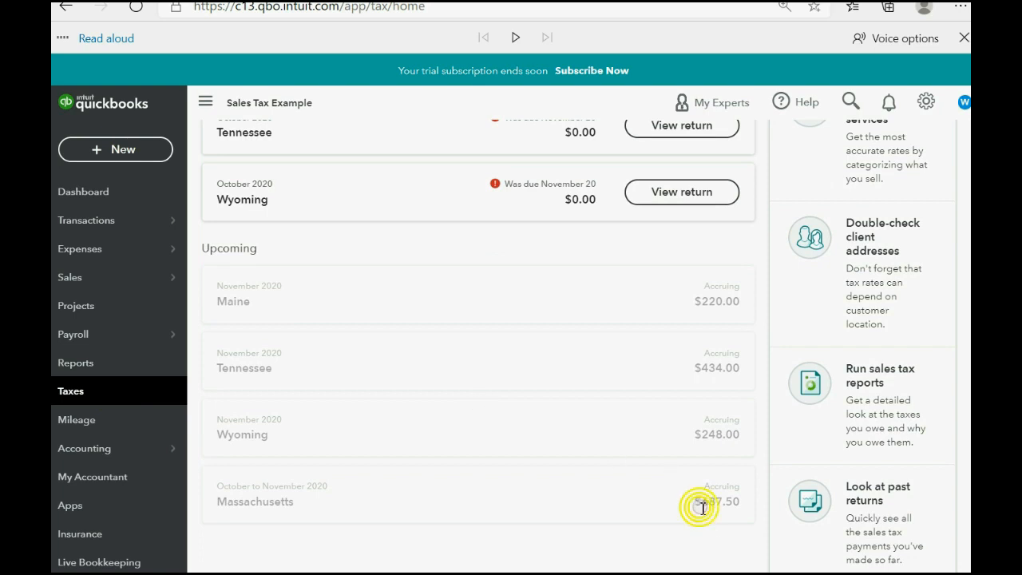
double_click(711, 502)
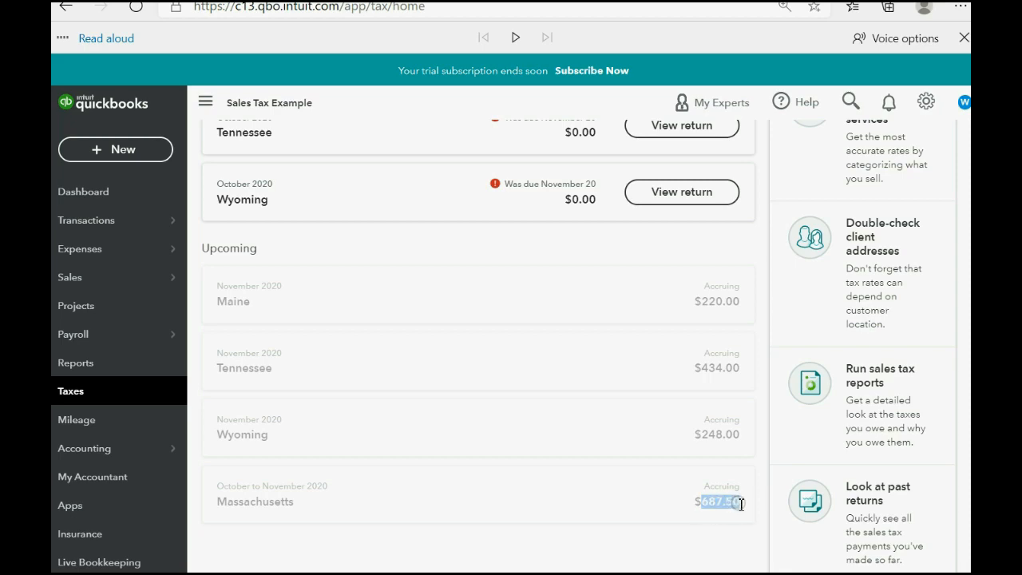
scroll(up, 3)
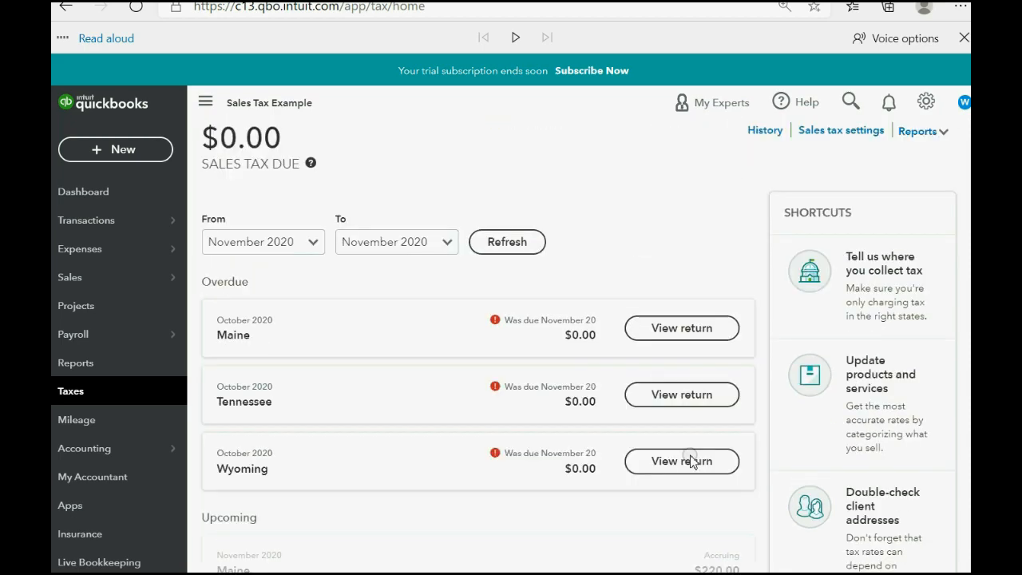
scroll(down, 3)
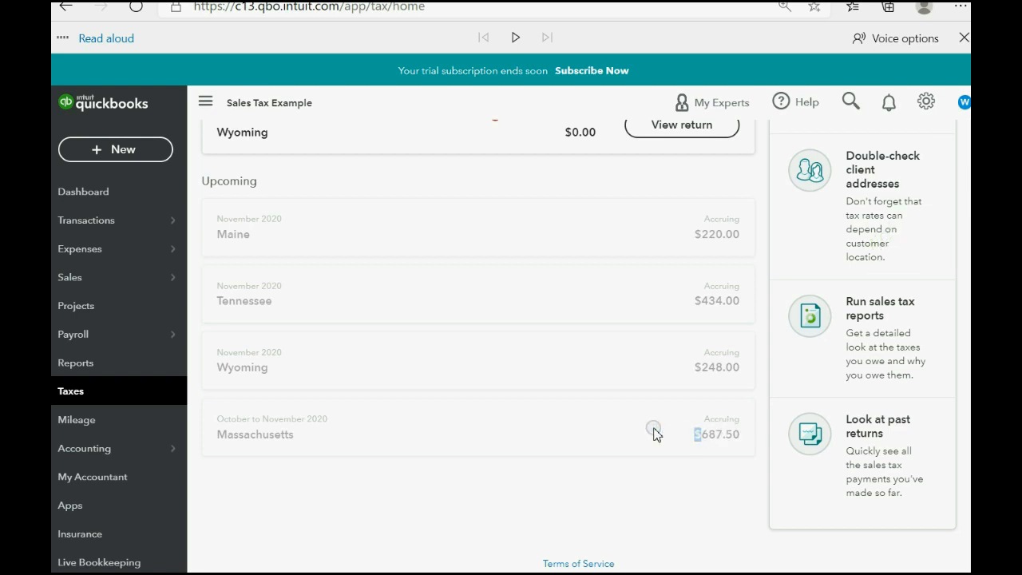
scroll(up, 3)
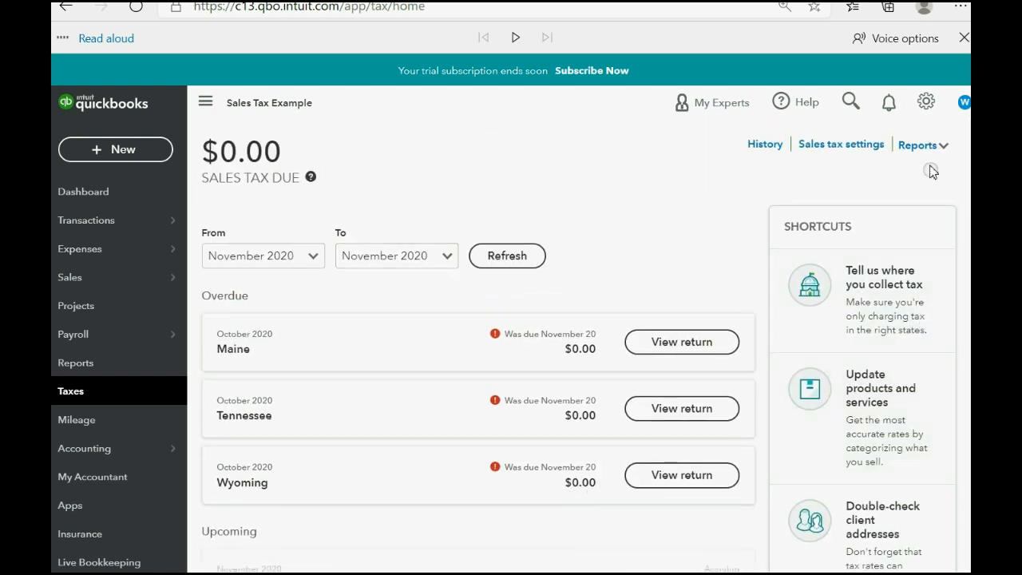
Go to the Advanced page of Account and settings
click(927, 102)
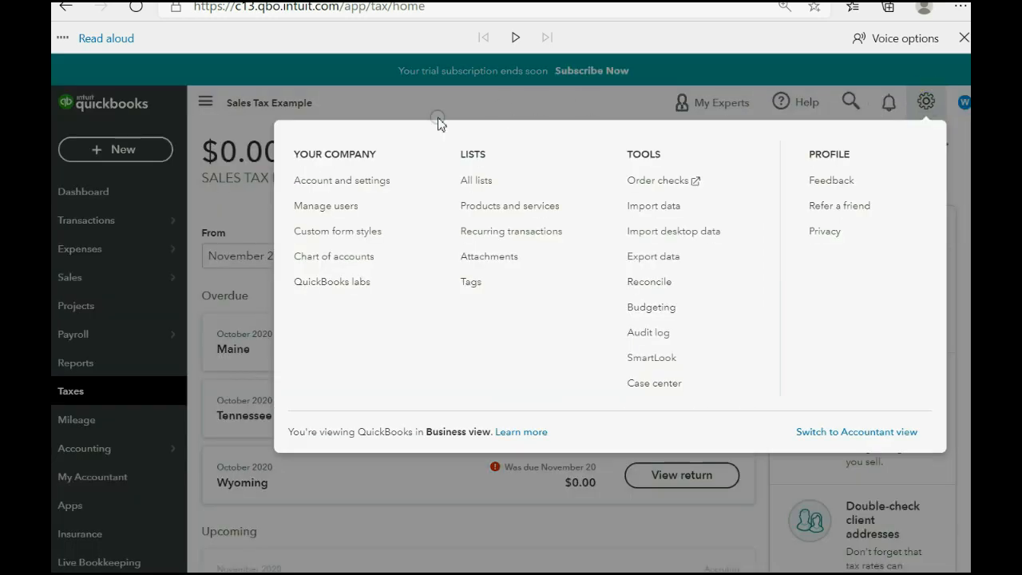
click(341, 179)
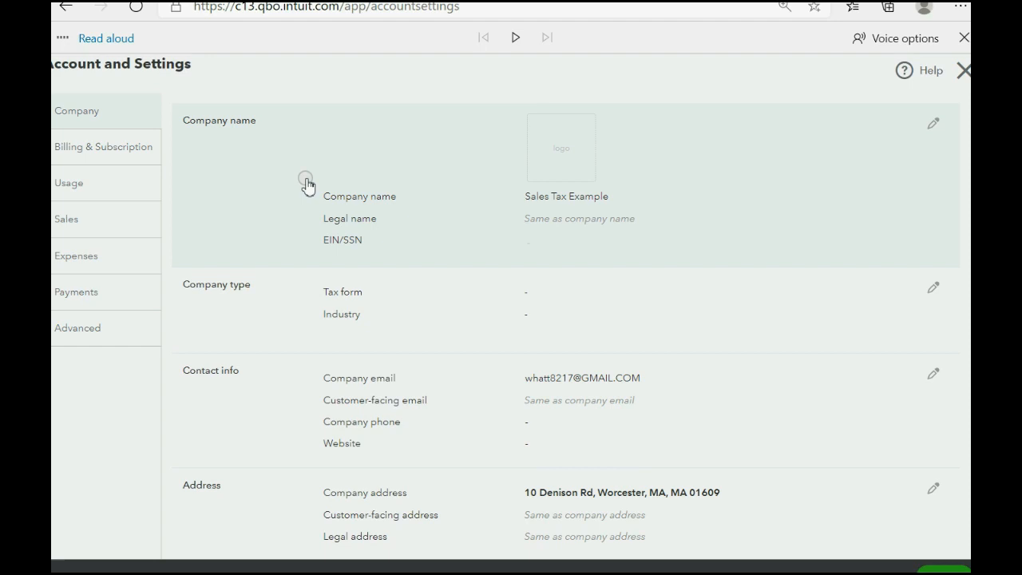
mouse_move(473, 217)
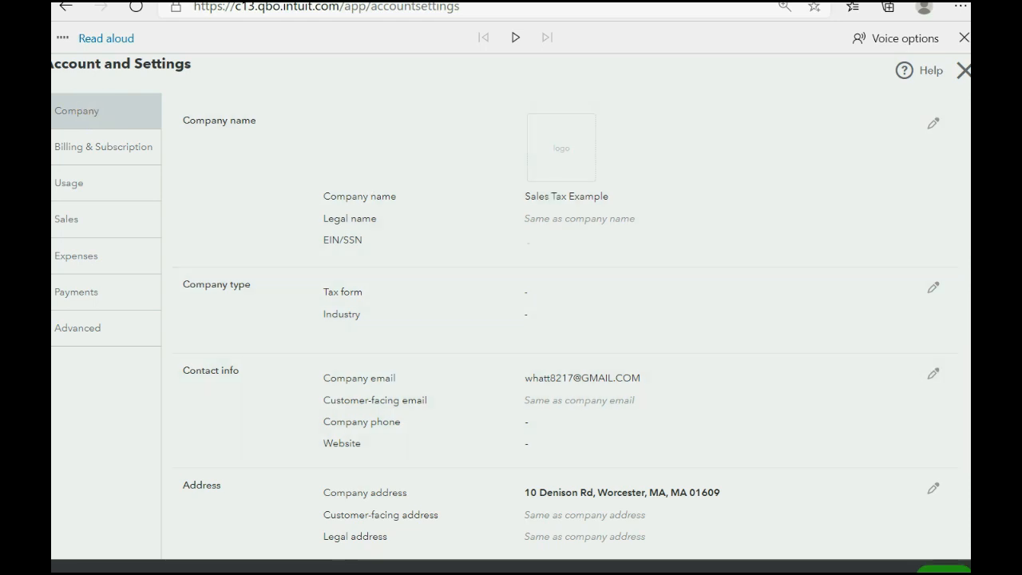
click(76, 327)
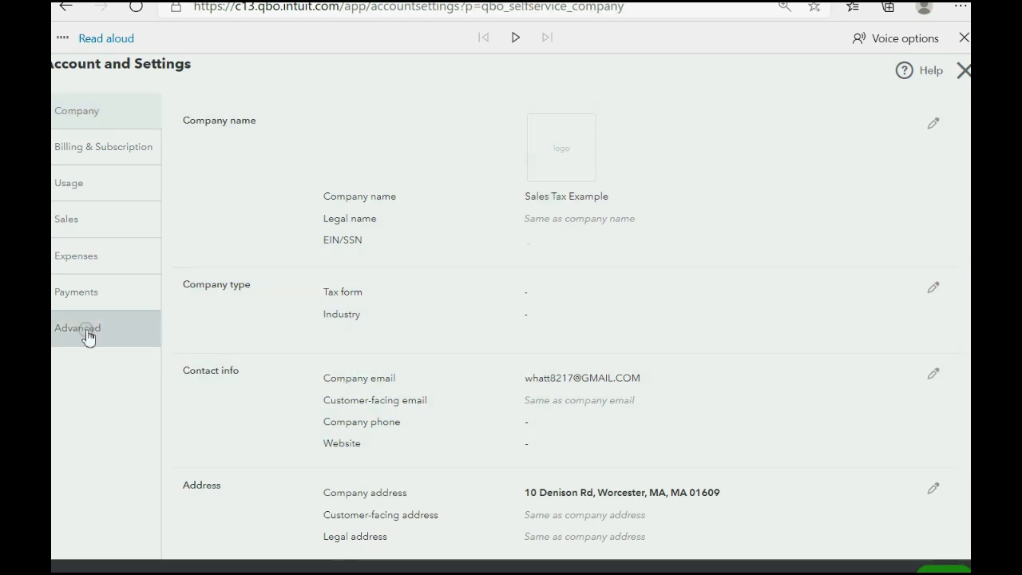
click(76, 328)
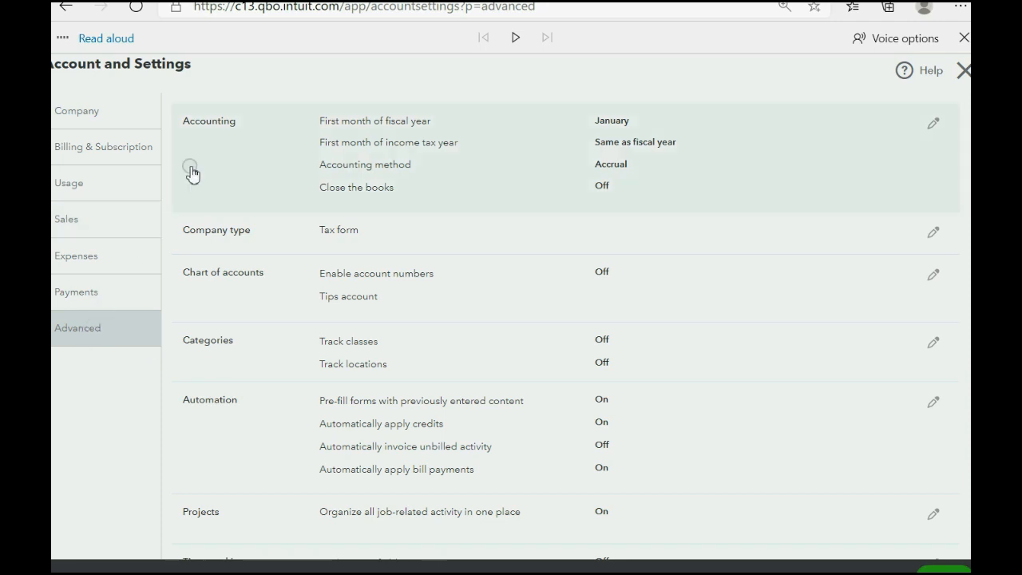
mouse_move(256, 167)
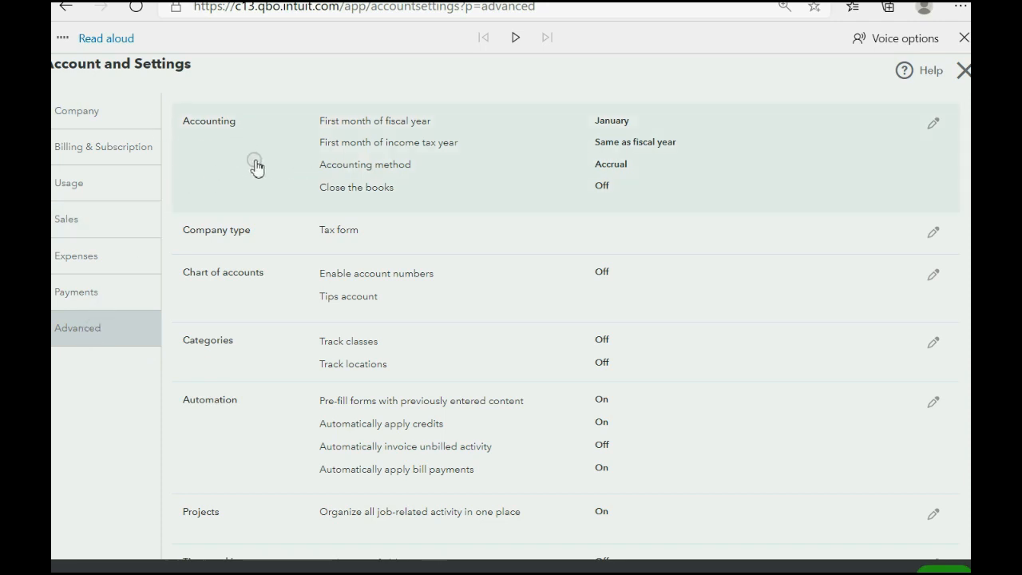
mouse_move(754, 142)
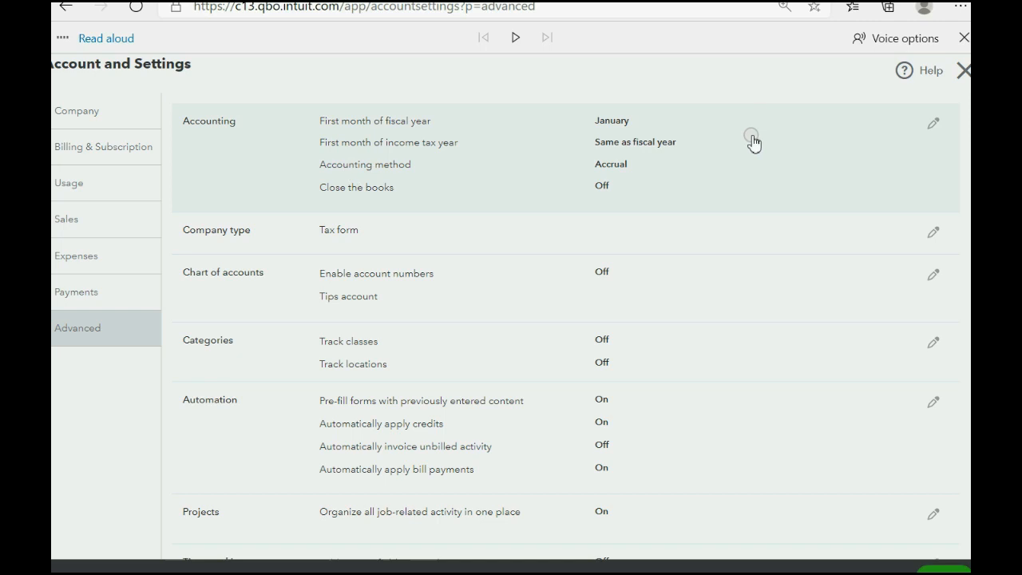
Change the company accounting method to Cash
click(933, 123)
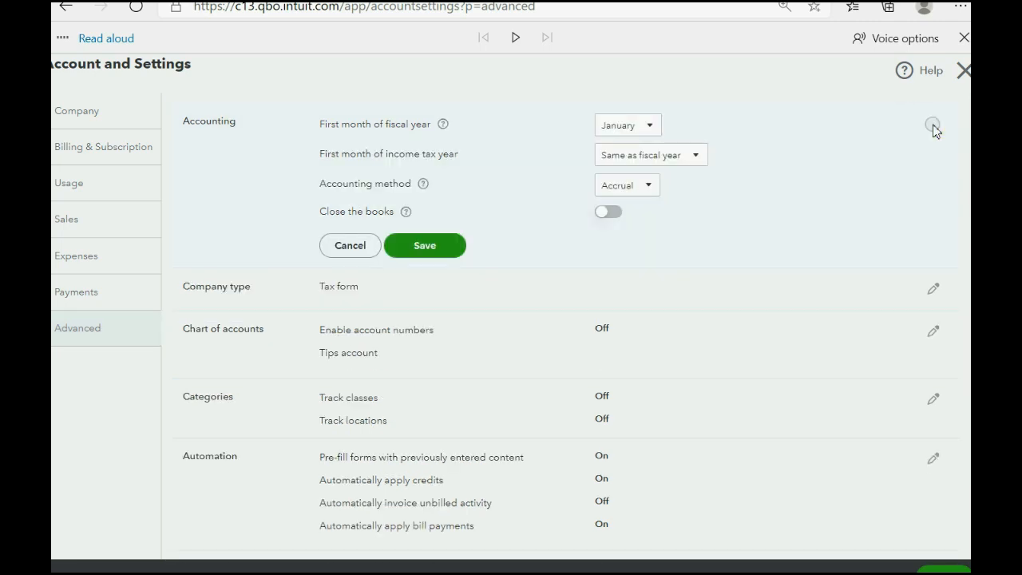
click(649, 186)
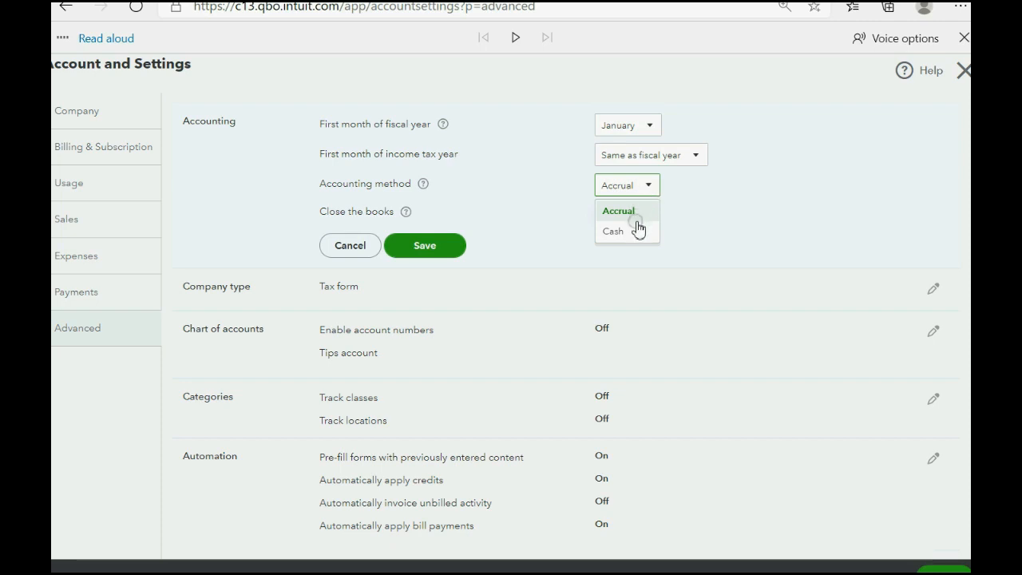
click(613, 230)
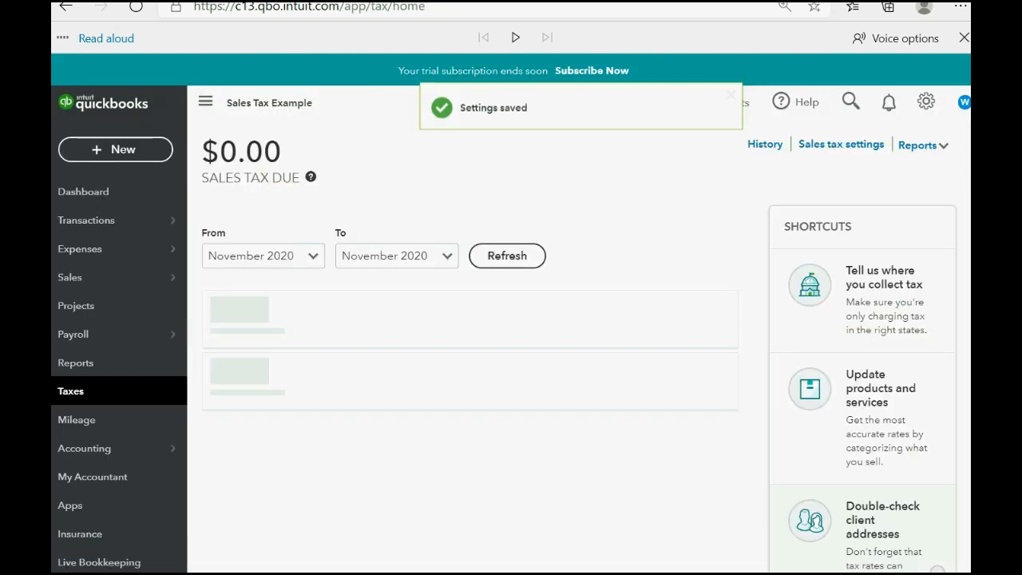
Check the Upcoming section now showing Massachusetts accruing $156.25 and Maine $0.00
scroll(down, 3)
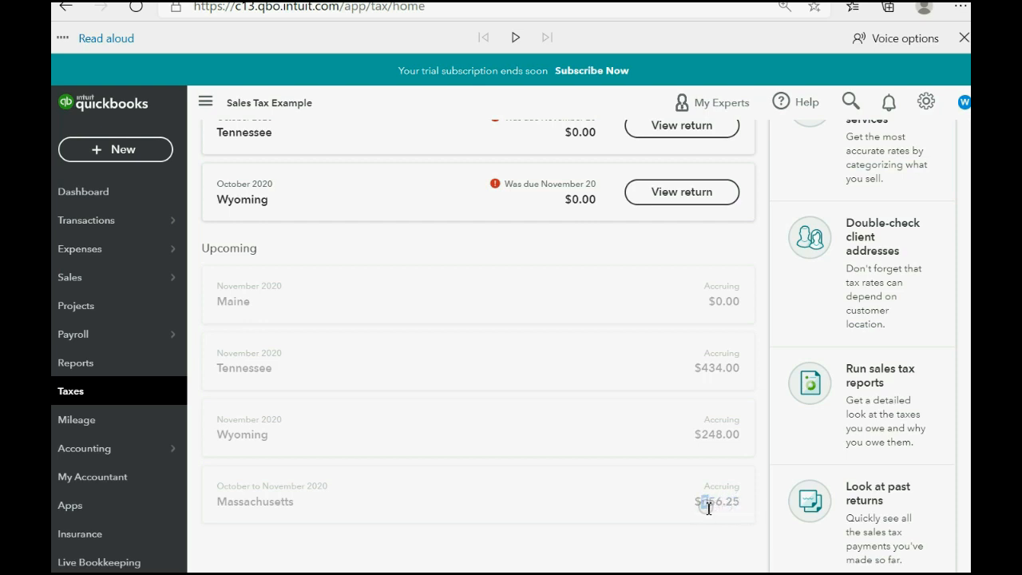
mouse_move(674, 546)
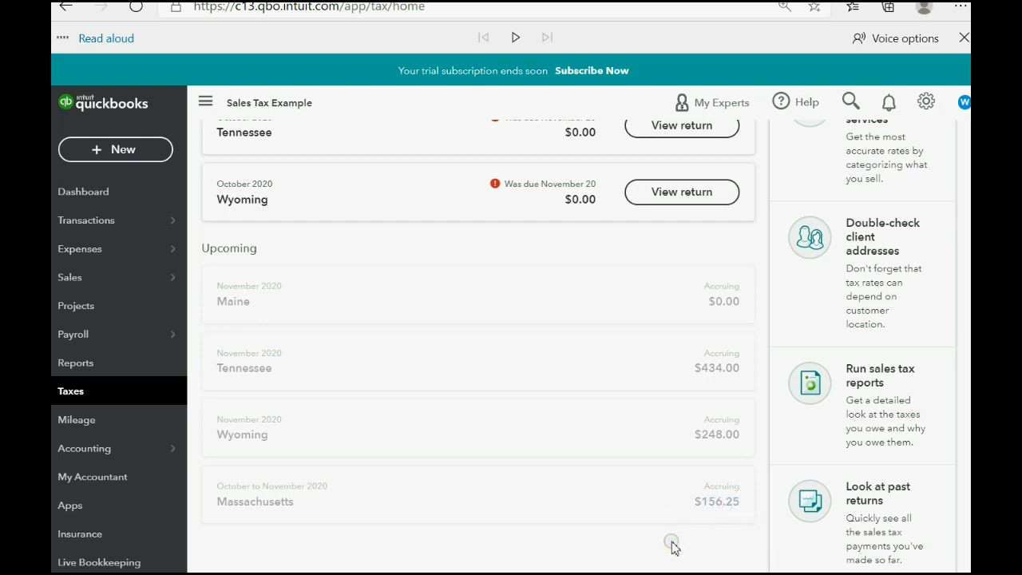